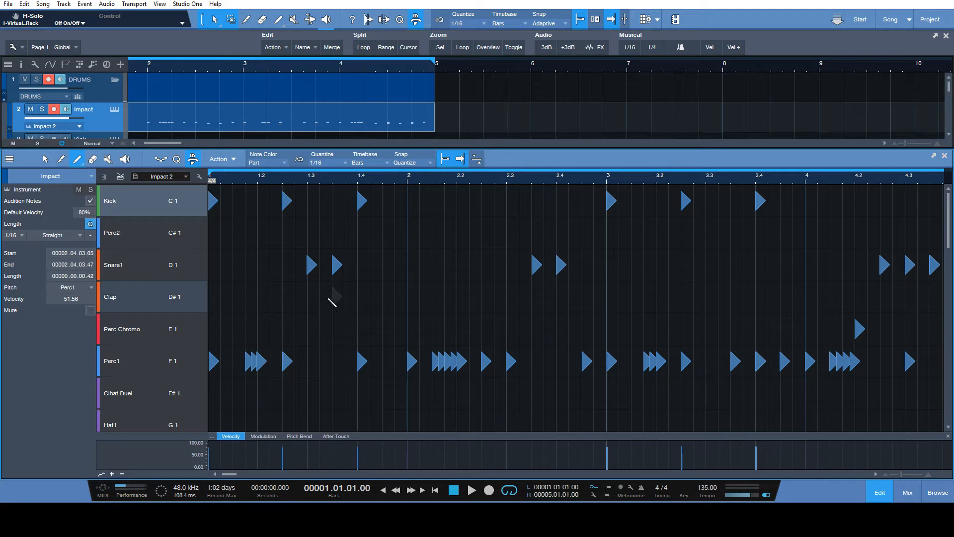
mouse_move(350, 285)
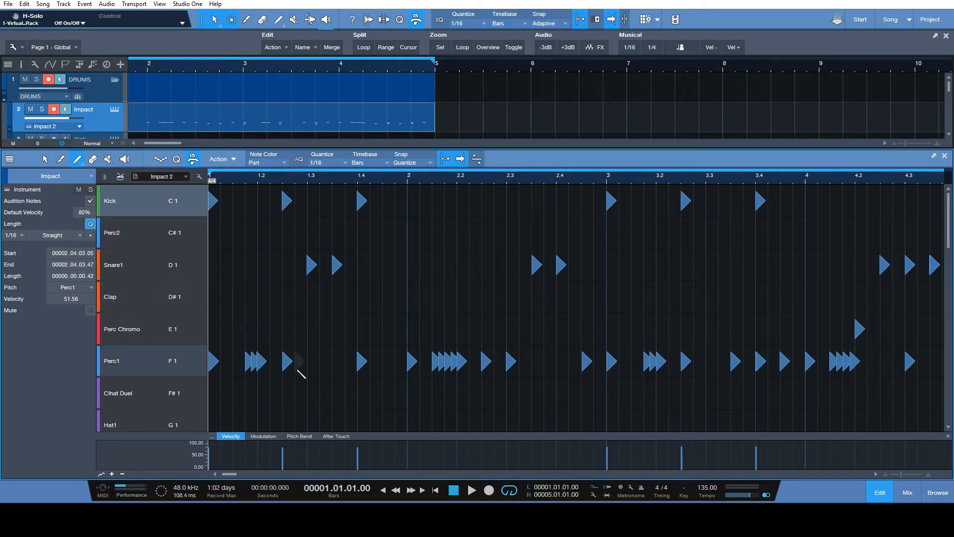
mouse_move(395, 368)
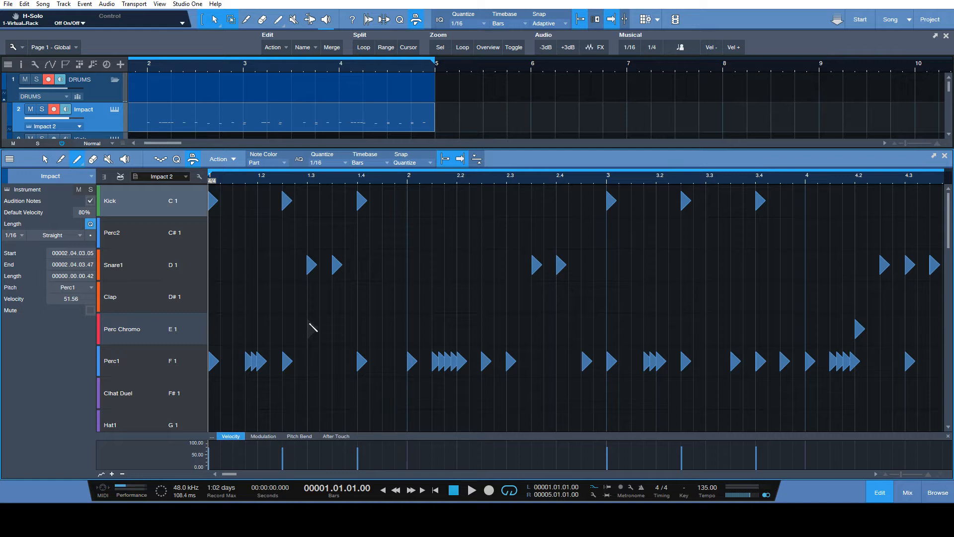
mouse_move(321, 300)
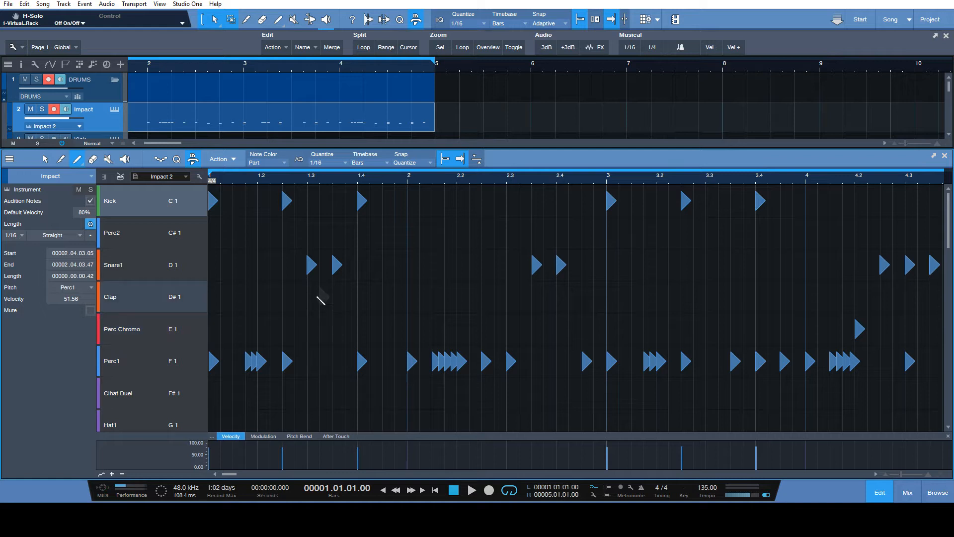
mouse_move(326, 286)
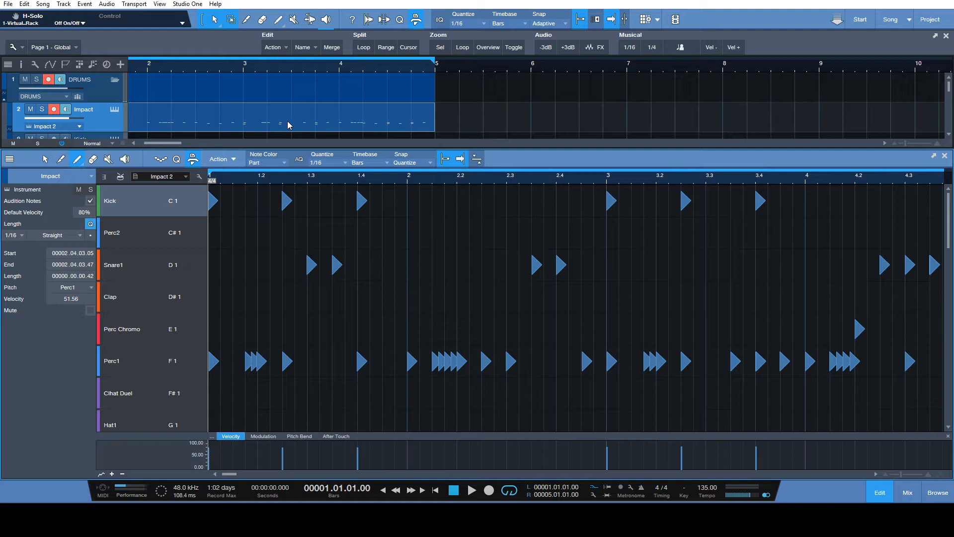
mouse_move(296, 123)
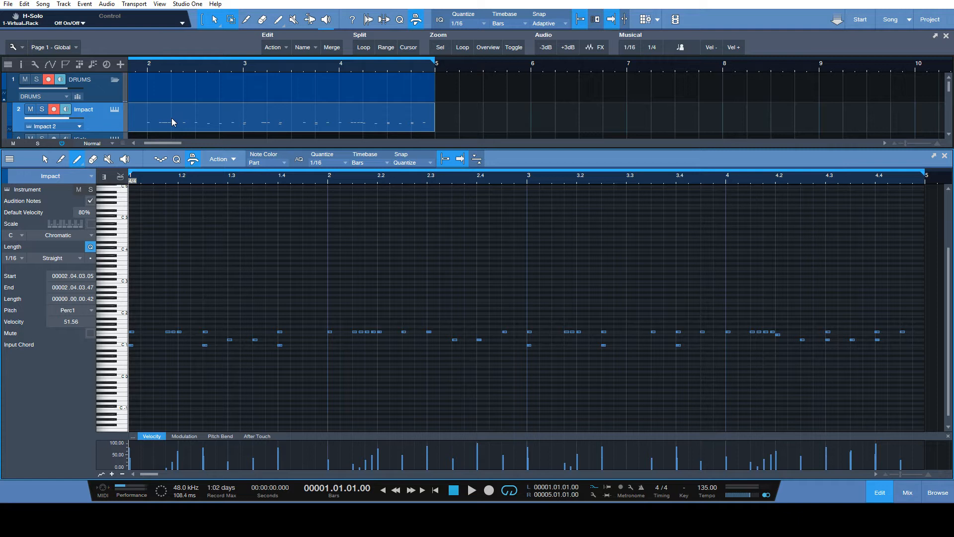
mouse_move(170, 127)
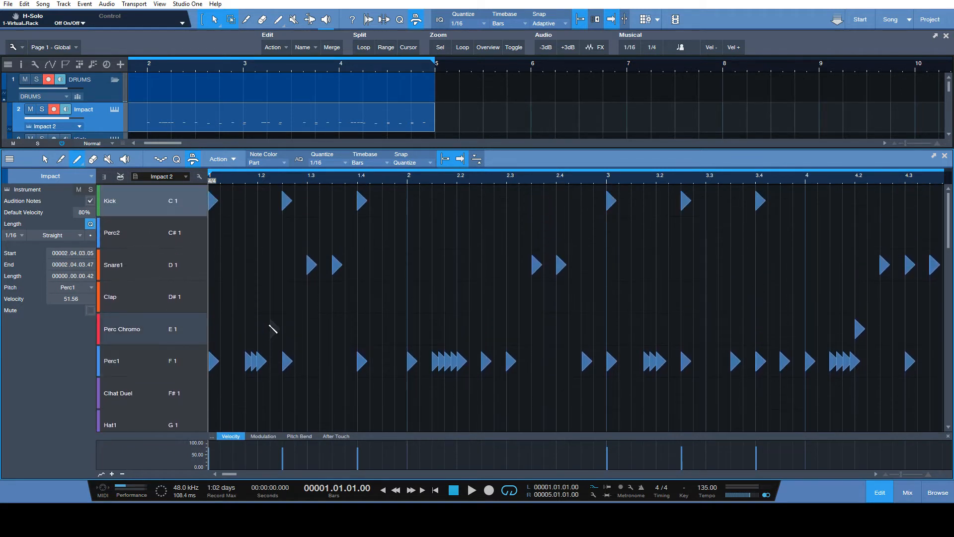
mouse_move(271, 342)
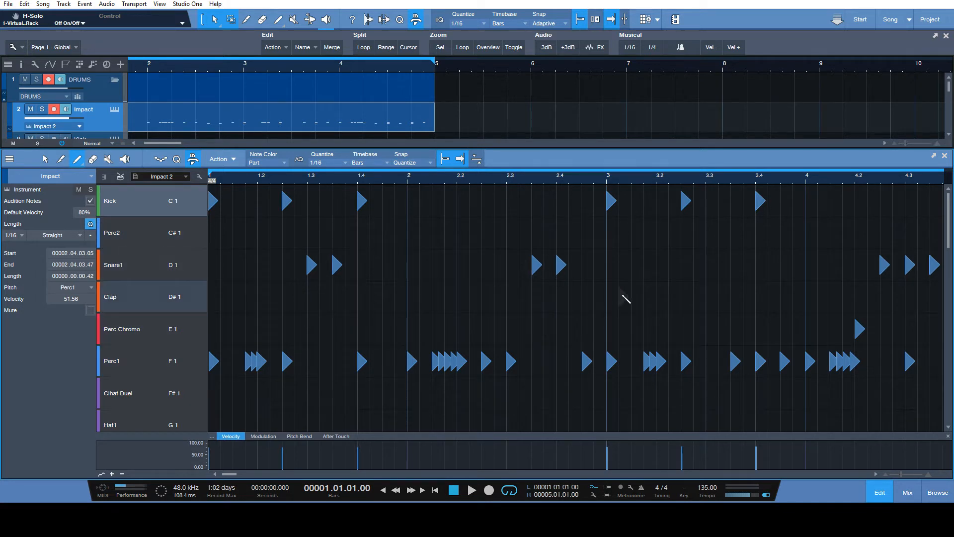
Shrink the drum row height so every Impact sound fits, then shift the view along the pattern
click(76, 159)
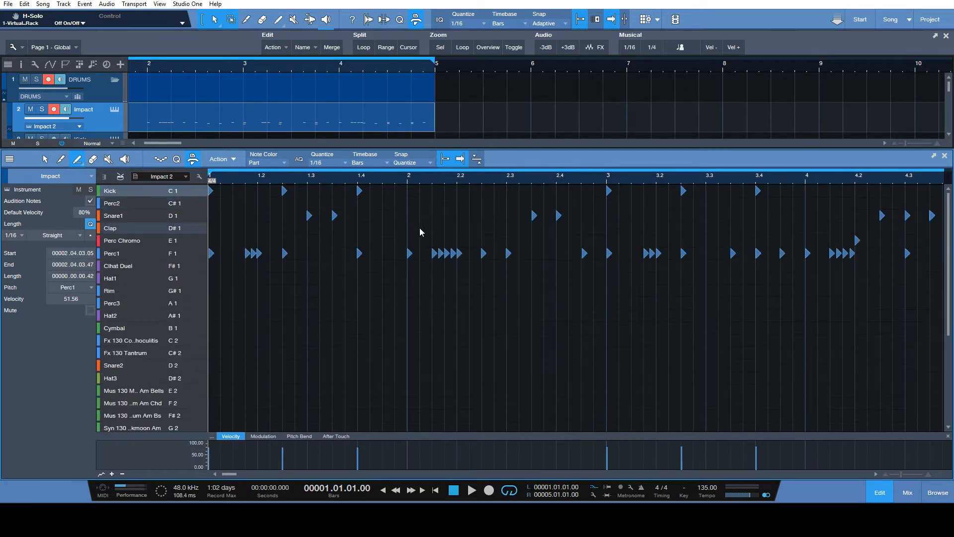
scroll(right, 3)
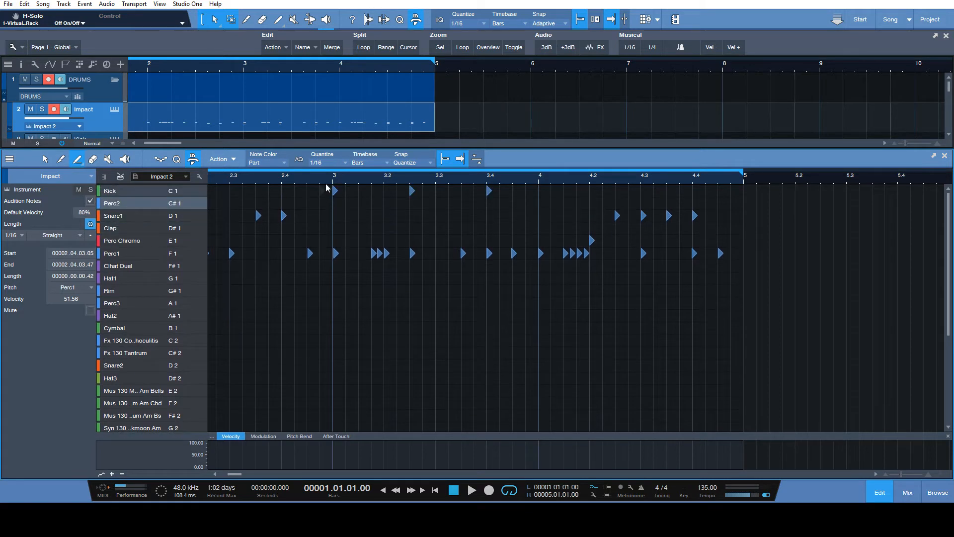
Try quantize grids 1/8 T, 1/8 and 1/32 T, ending back at 1/16
click(333, 162)
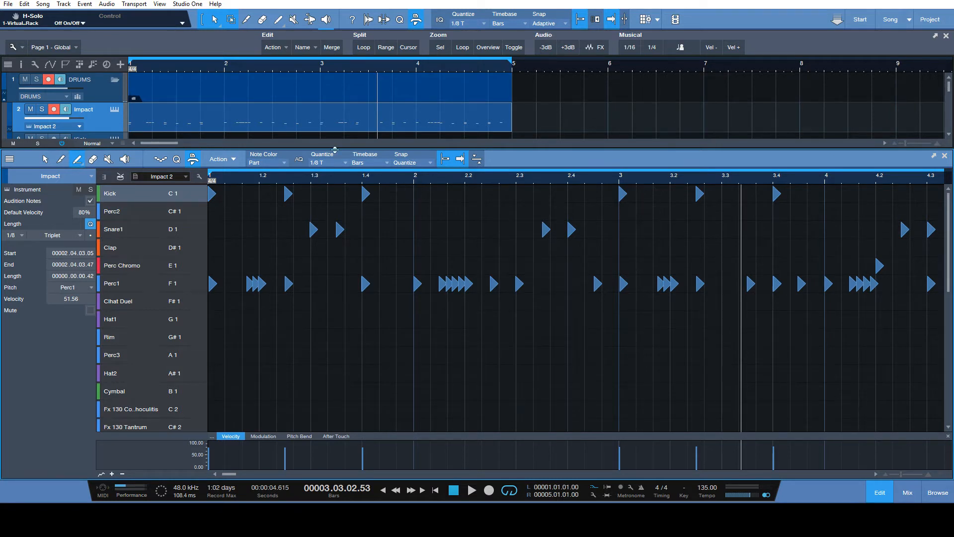
click(345, 162)
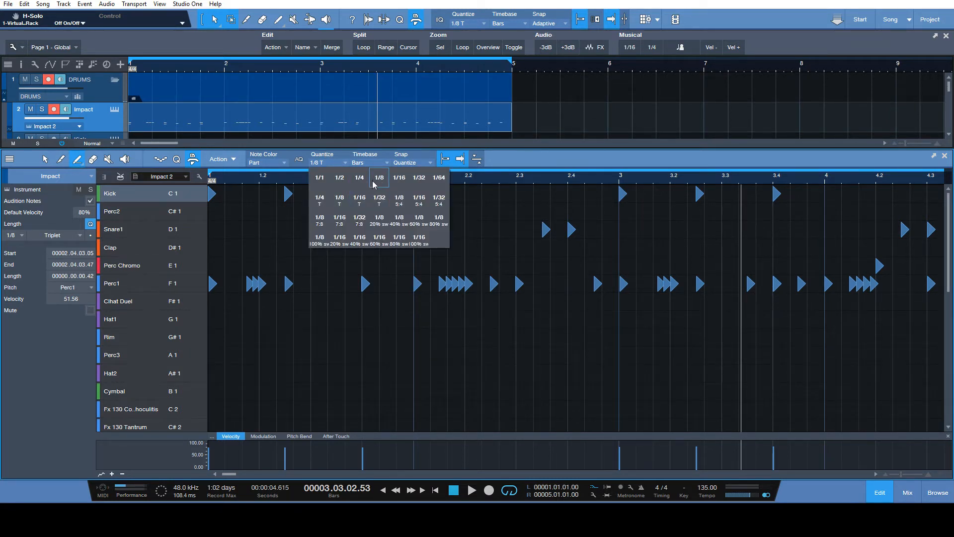
click(359, 199)
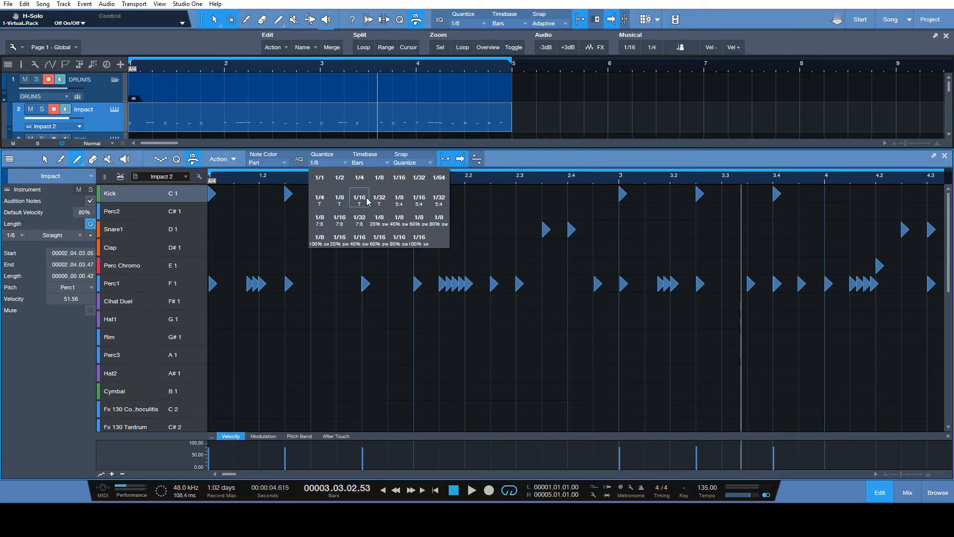
click(379, 200)
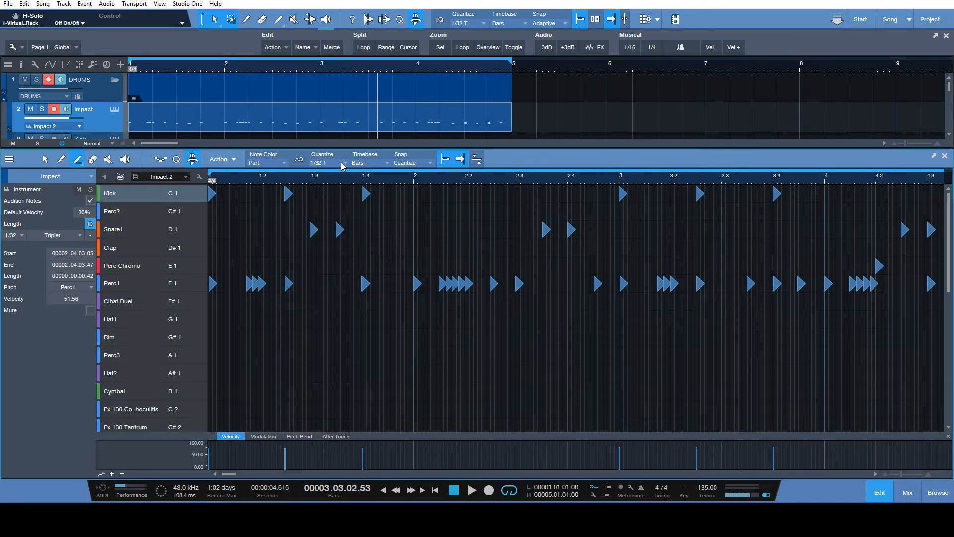
click(329, 162)
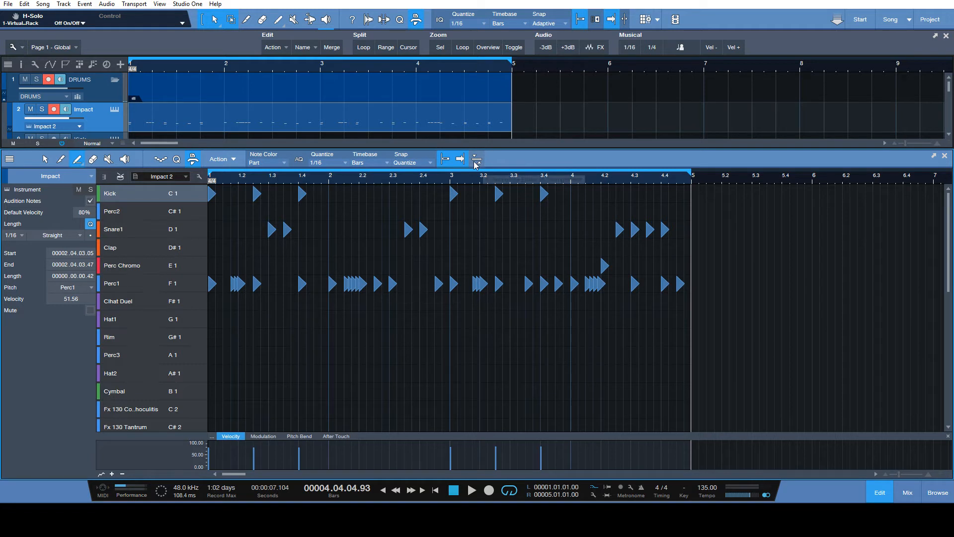
mouse_move(476, 159)
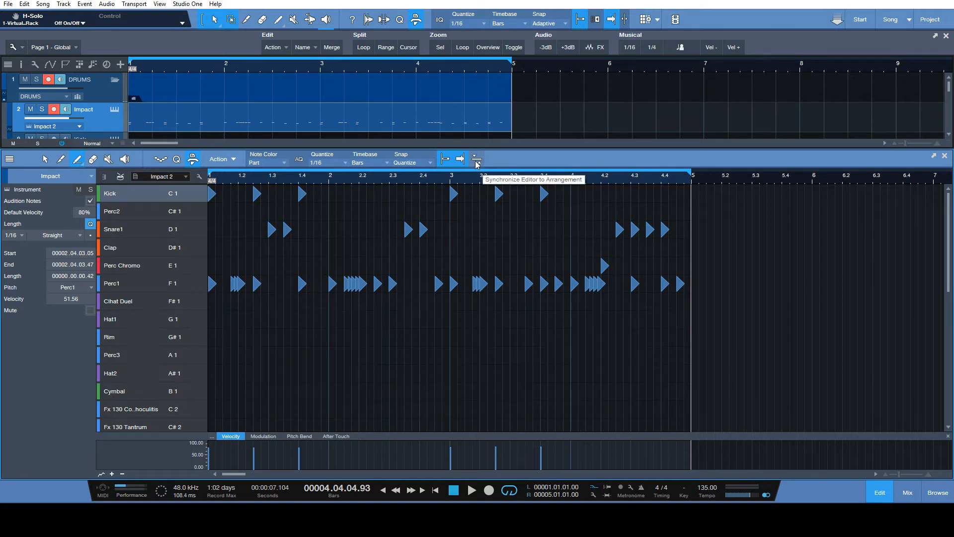
mouse_move(519, 158)
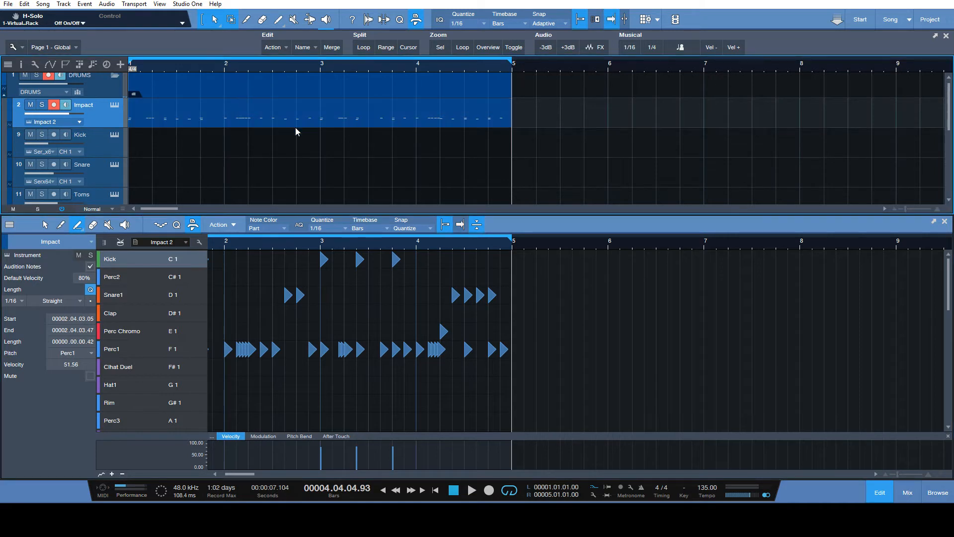
mouse_move(418, 280)
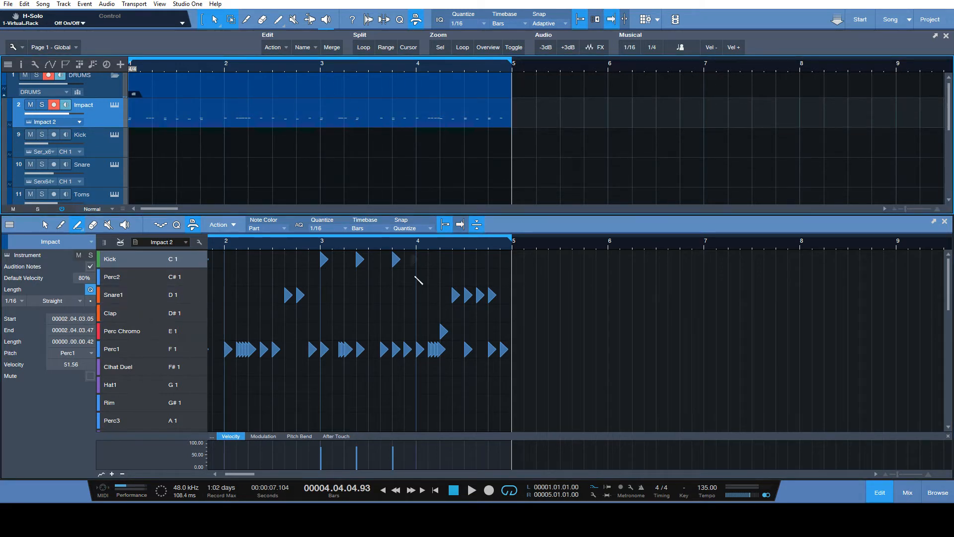
mouse_move(283, 164)
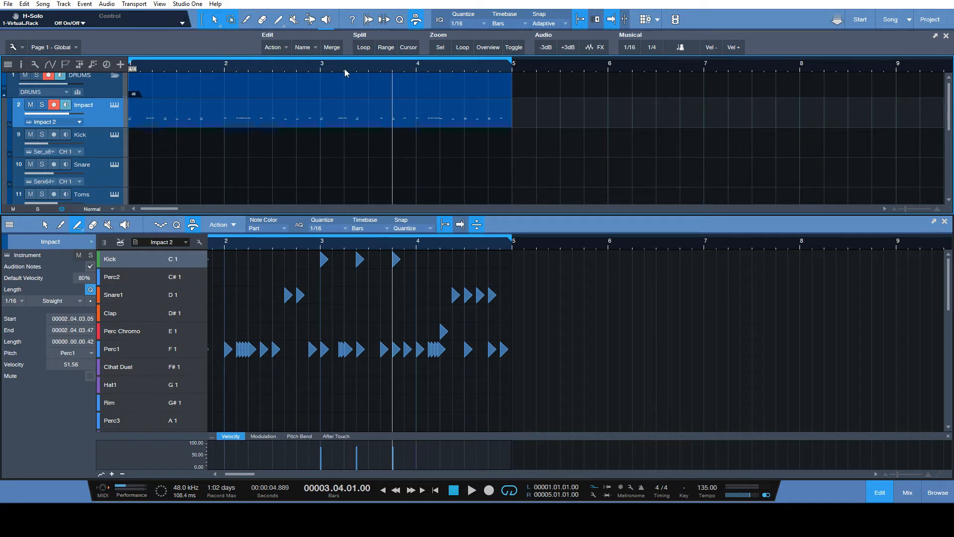
Place the playback position at bar 3 of the Impact part
click(321, 67)
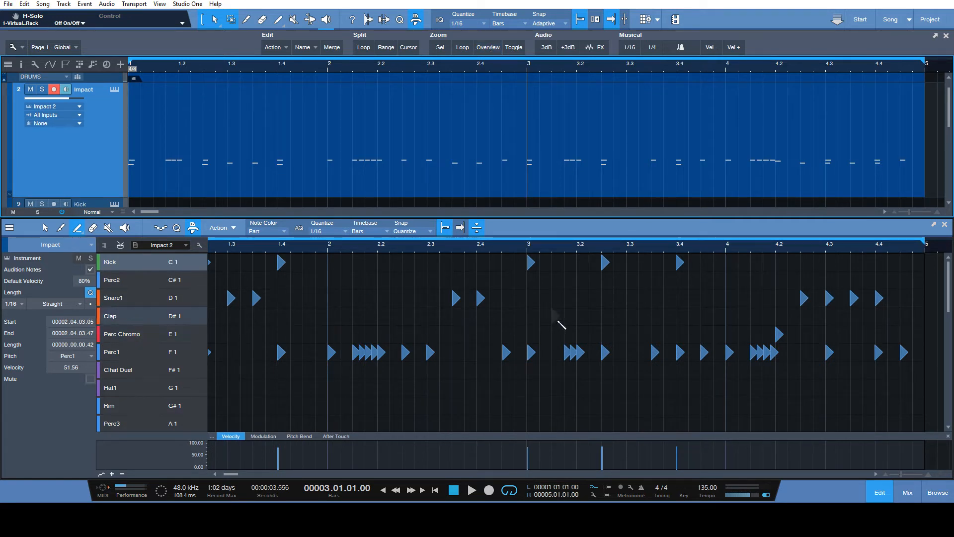
mouse_move(236, 283)
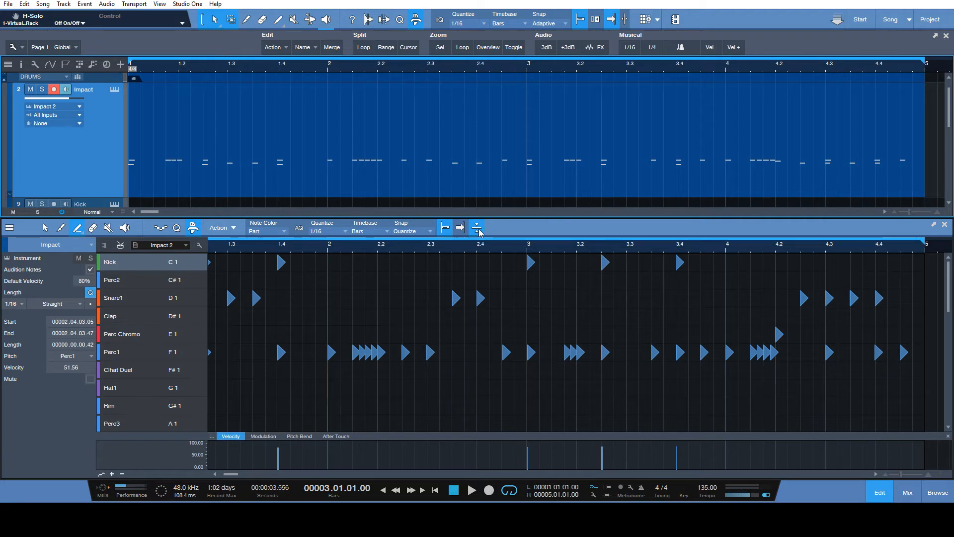
mouse_move(476, 228)
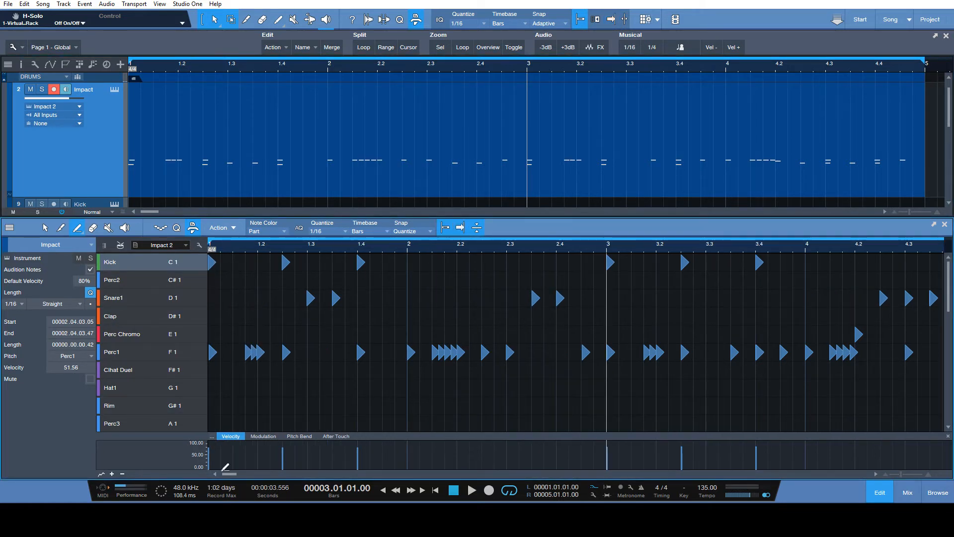
mouse_move(310, 336)
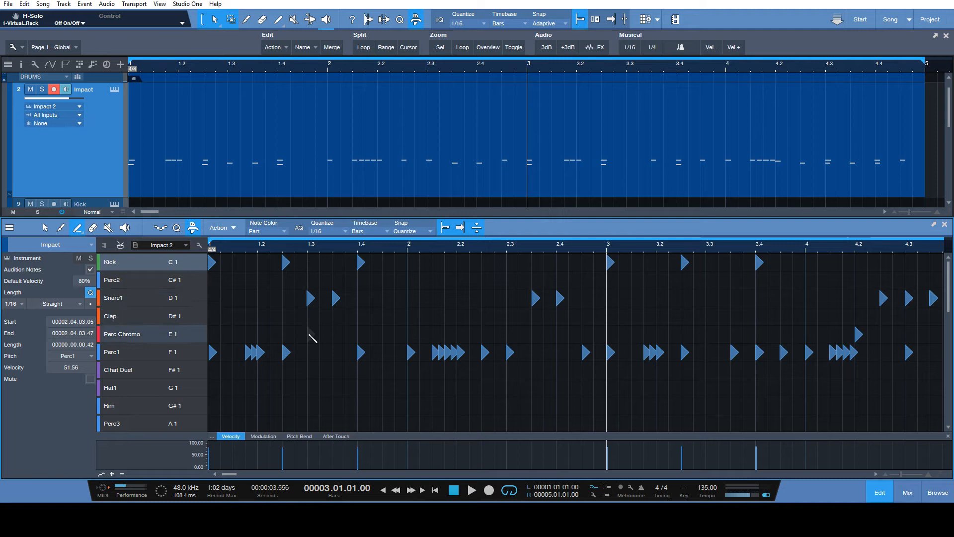
mouse_move(334, 296)
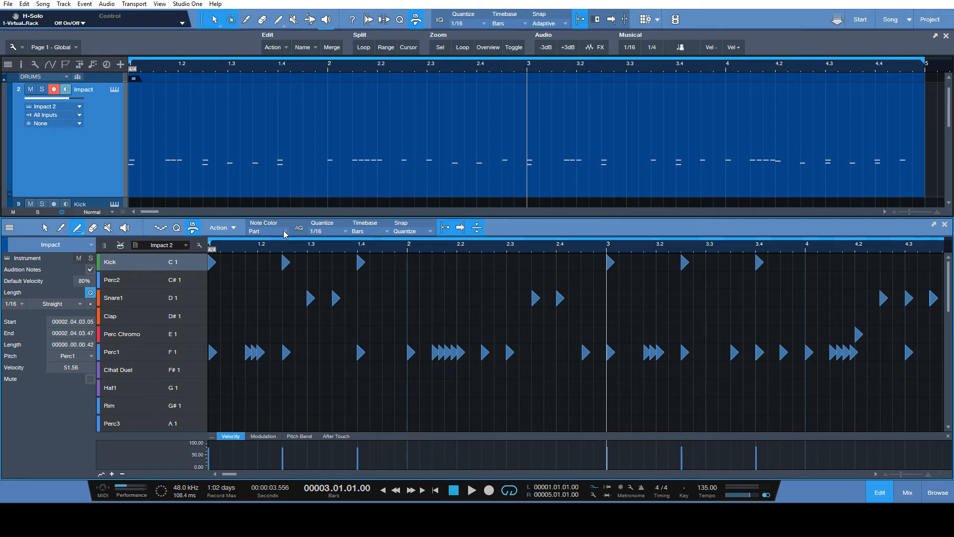
mouse_move(127, 257)
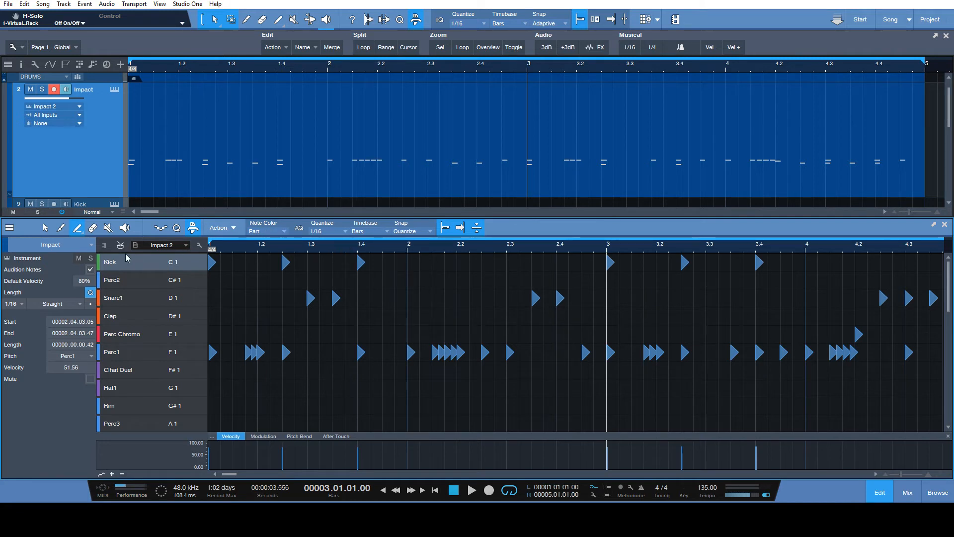
Set Note Color to Pitch briefly, then to Velocity
click(266, 231)
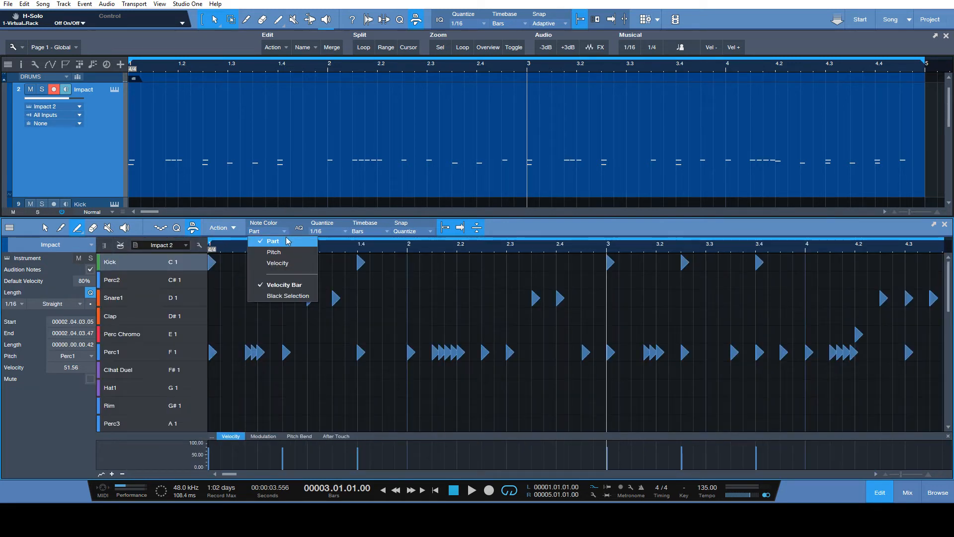
mouse_move(283, 253)
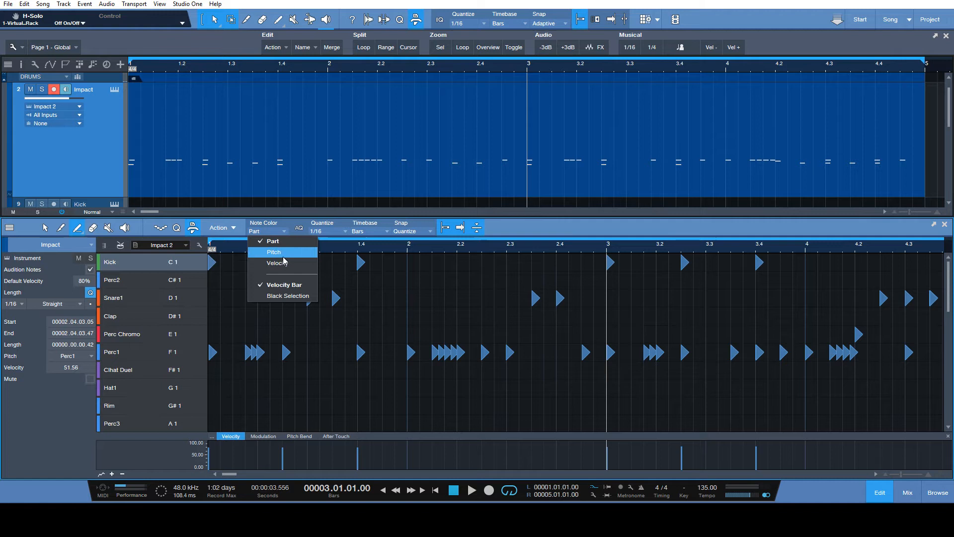
click(273, 251)
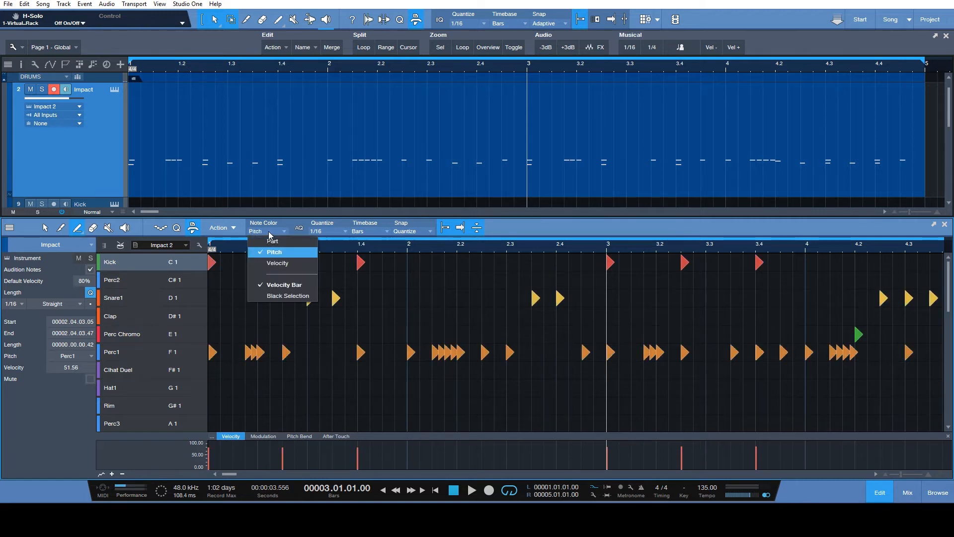
click(277, 263)
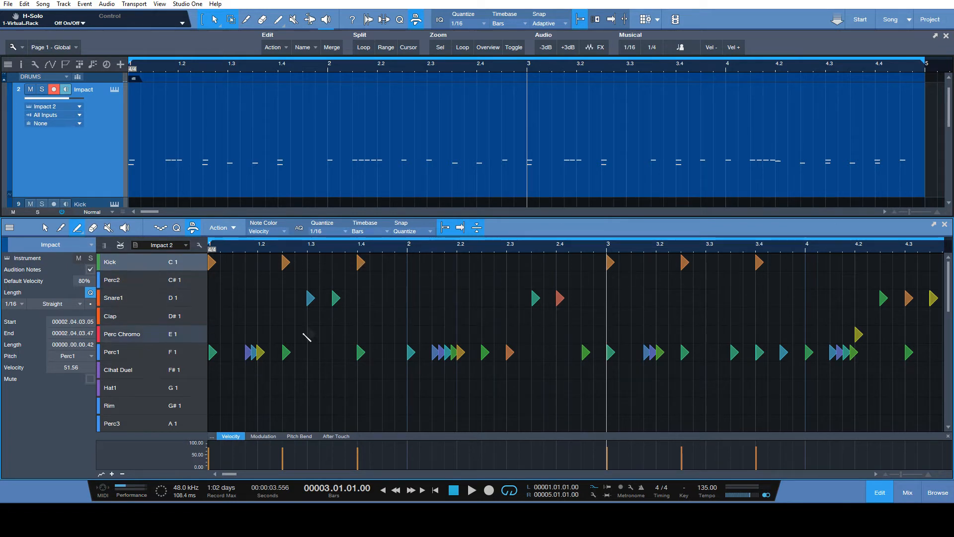
mouse_move(533, 292)
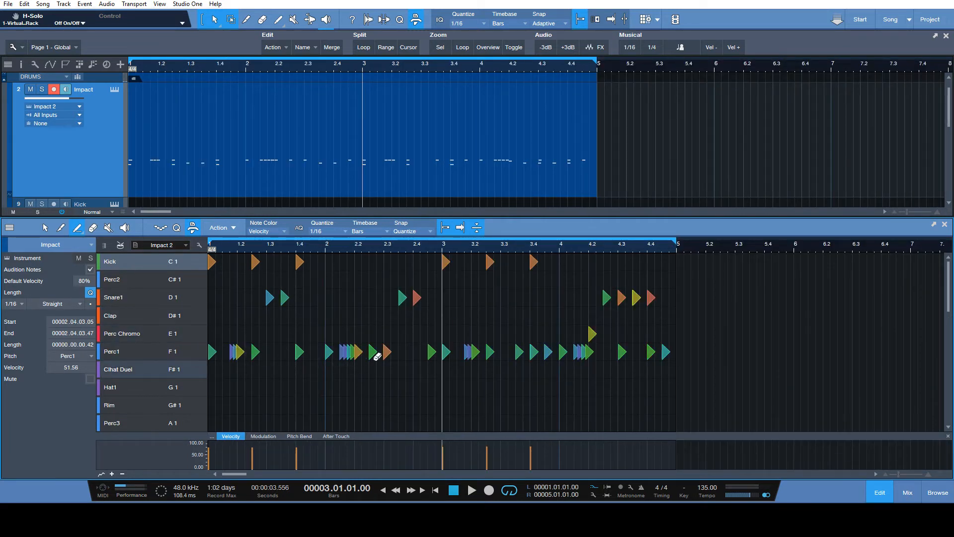
Select a Perc1 note so the Velocity lane shows Perc1 velocities
click(366, 352)
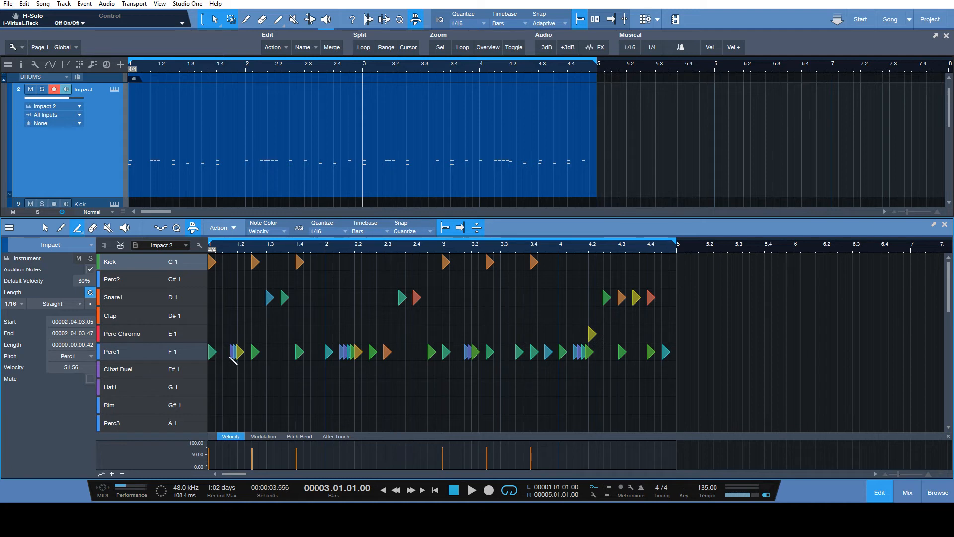
mouse_move(175, 335)
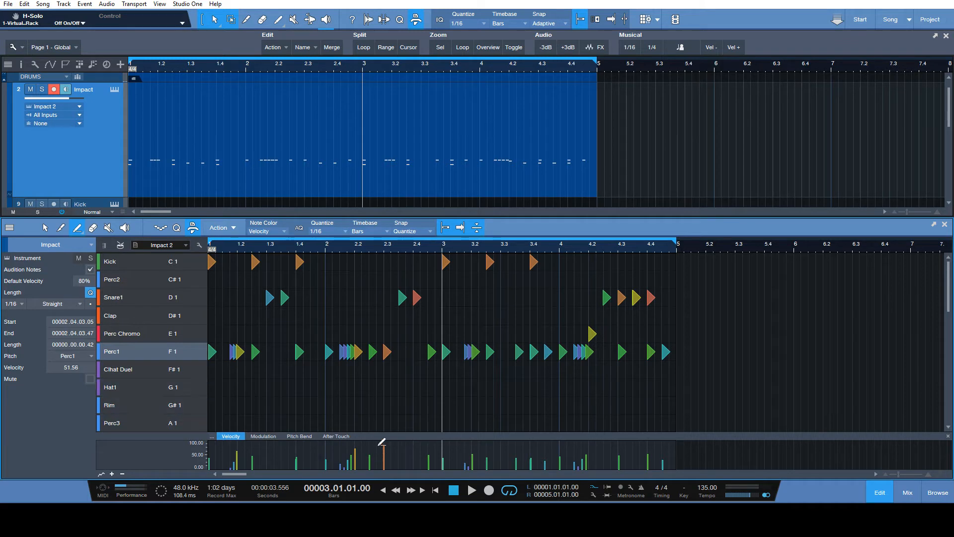
mouse_move(409, 340)
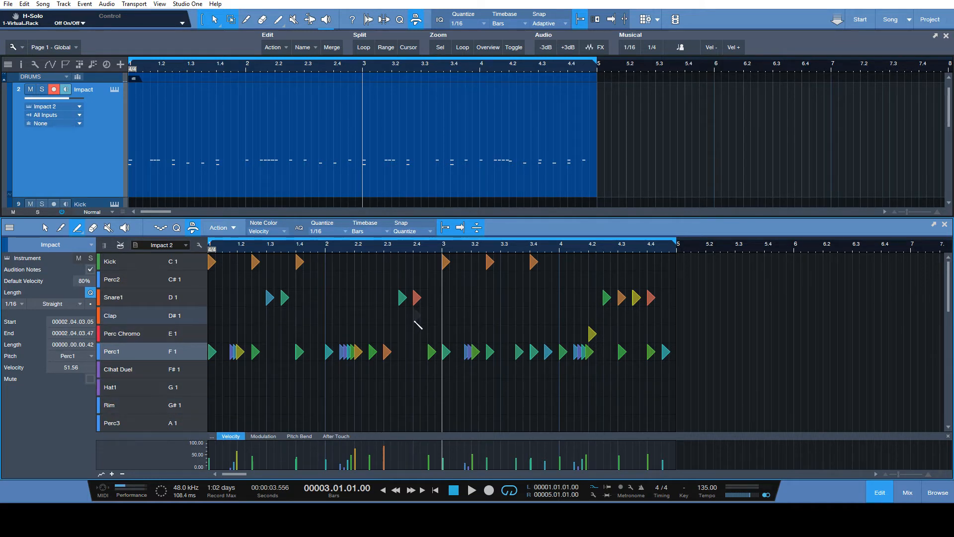
mouse_move(424, 319)
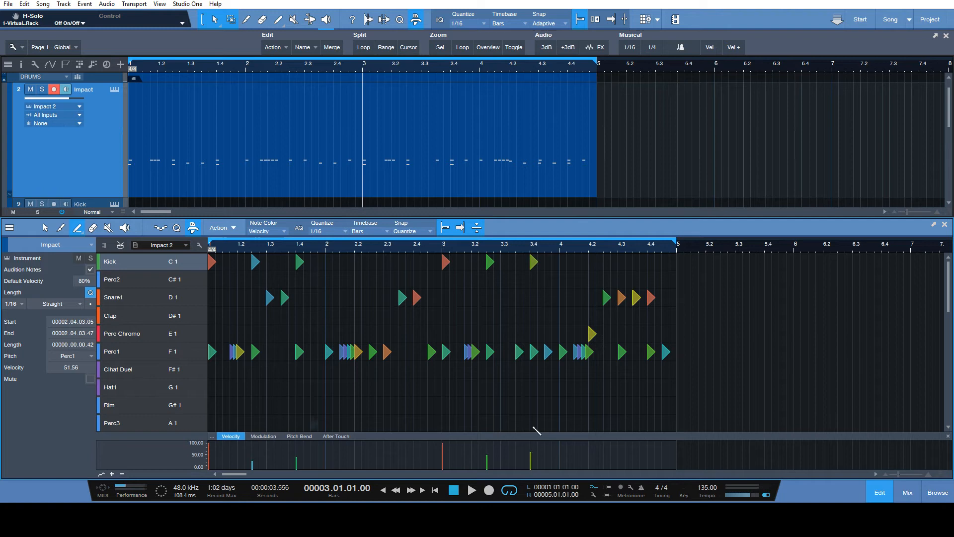
mouse_move(268, 262)
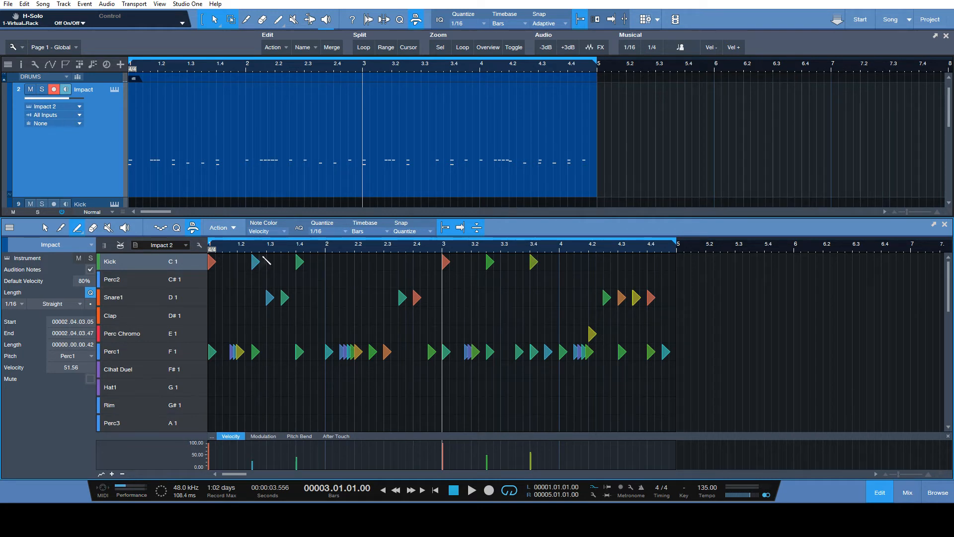
mouse_move(519, 261)
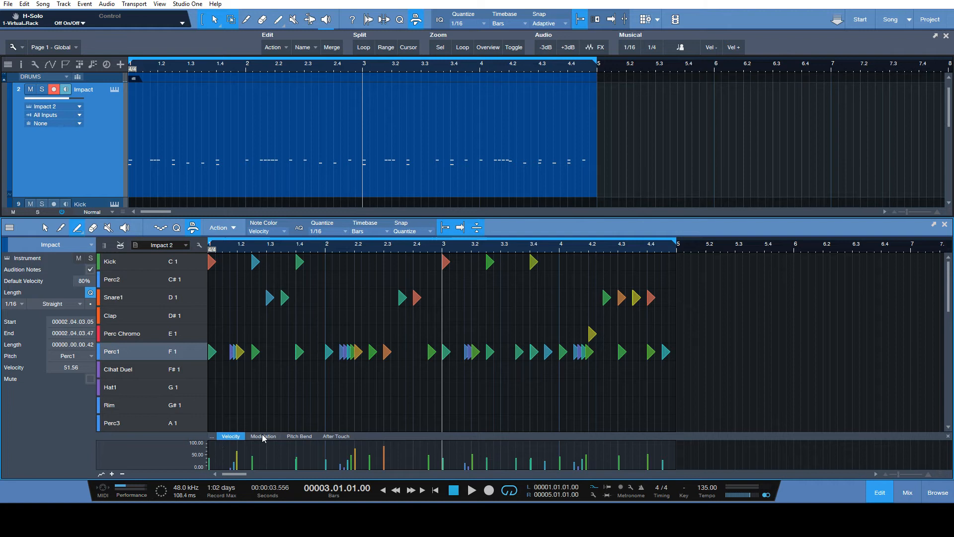
mouse_move(134, 347)
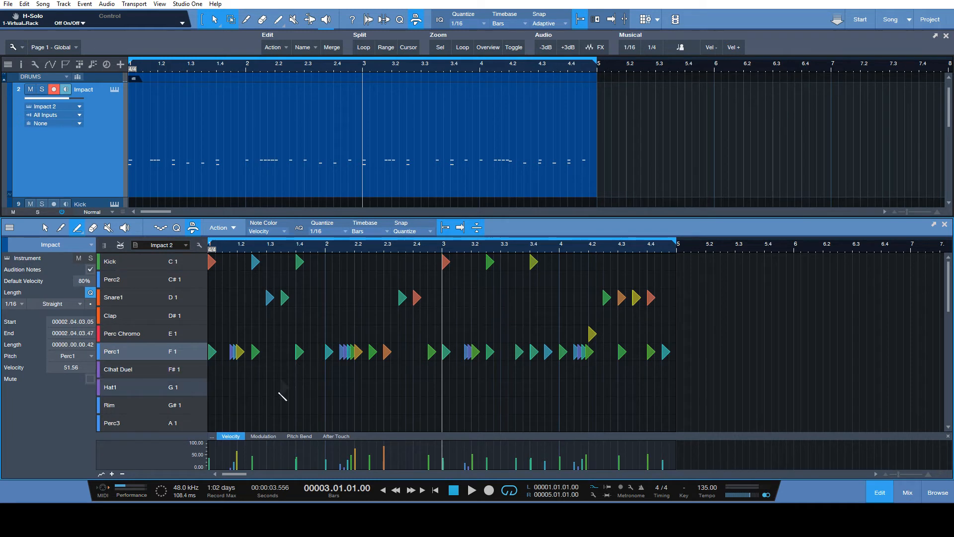
mouse_move(361, 354)
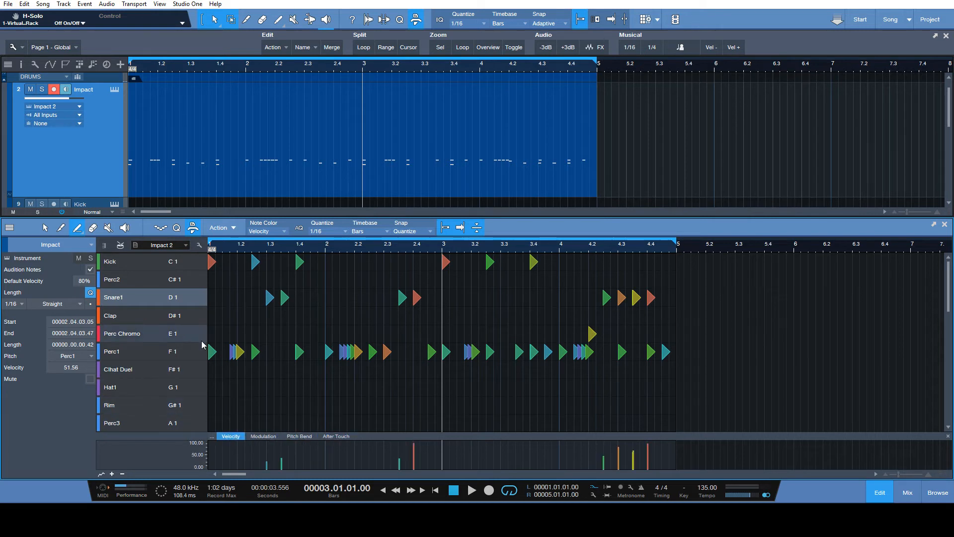
mouse_move(212, 352)
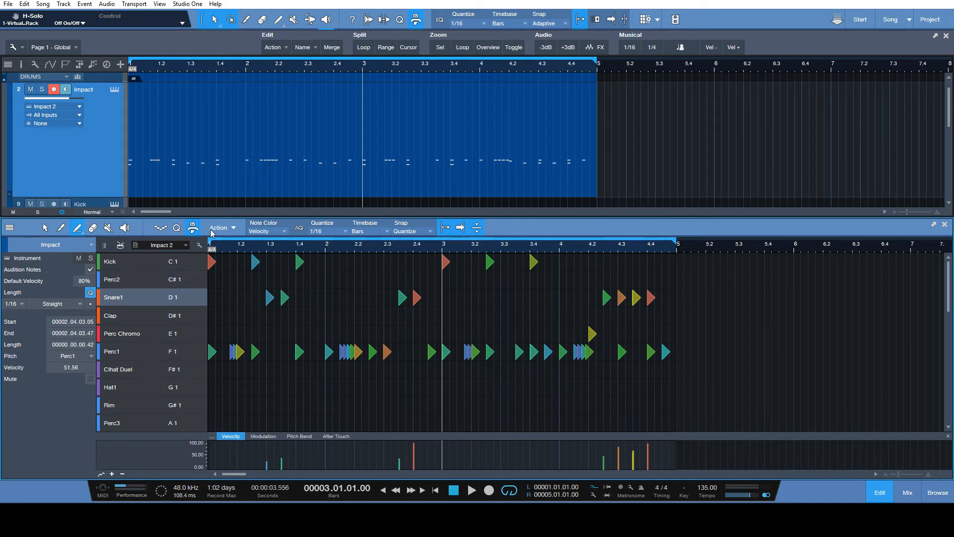
mouse_move(190, 259)
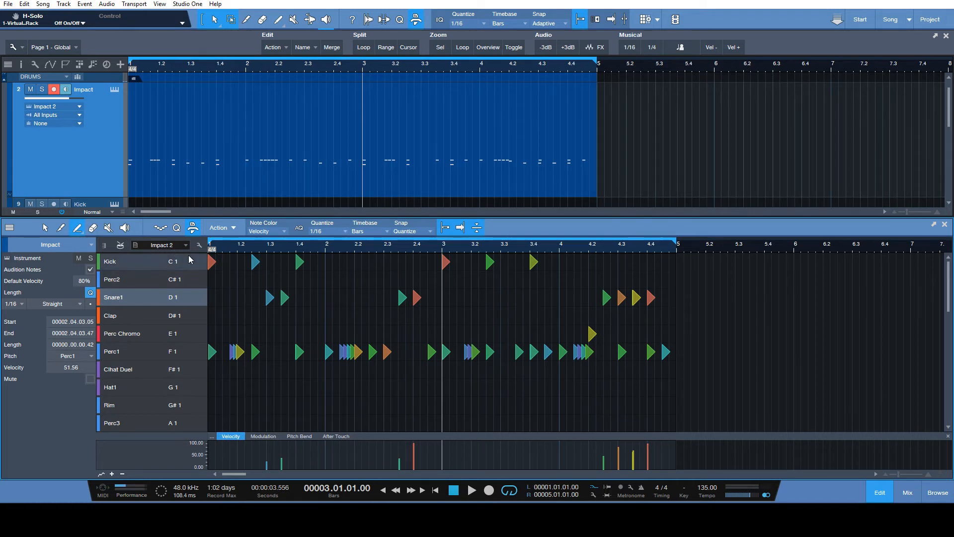
mouse_move(173, 261)
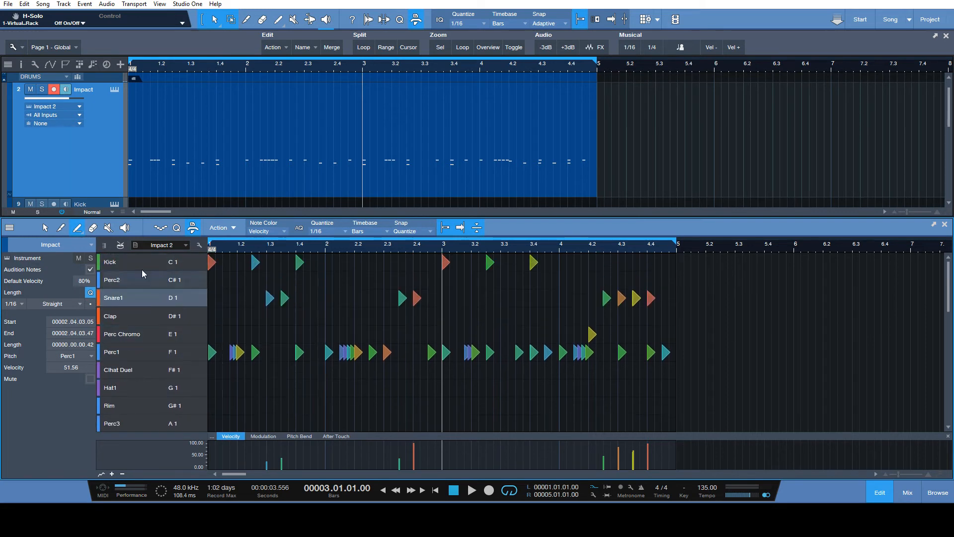
mouse_move(135, 245)
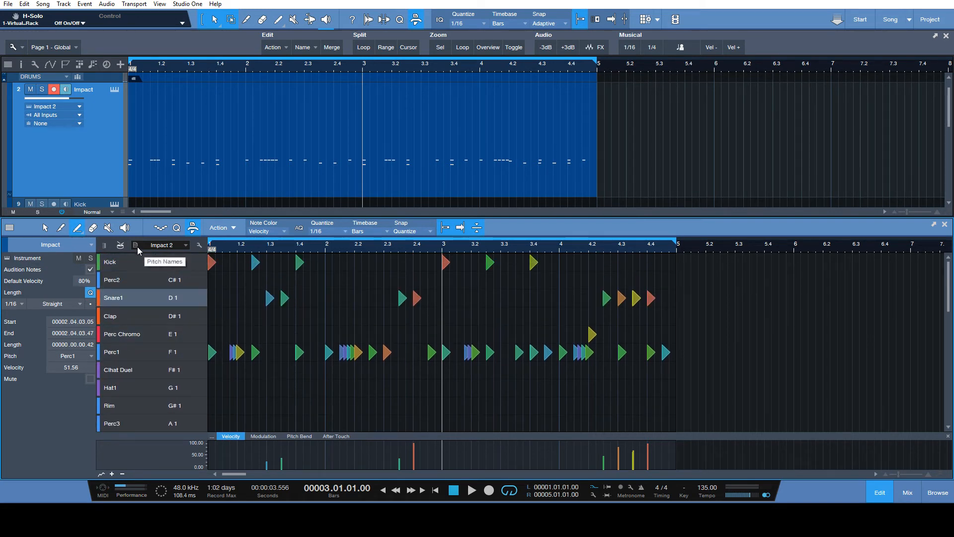
Hide unused drum rows via Pitch Names, then restore the default row set
click(135, 244)
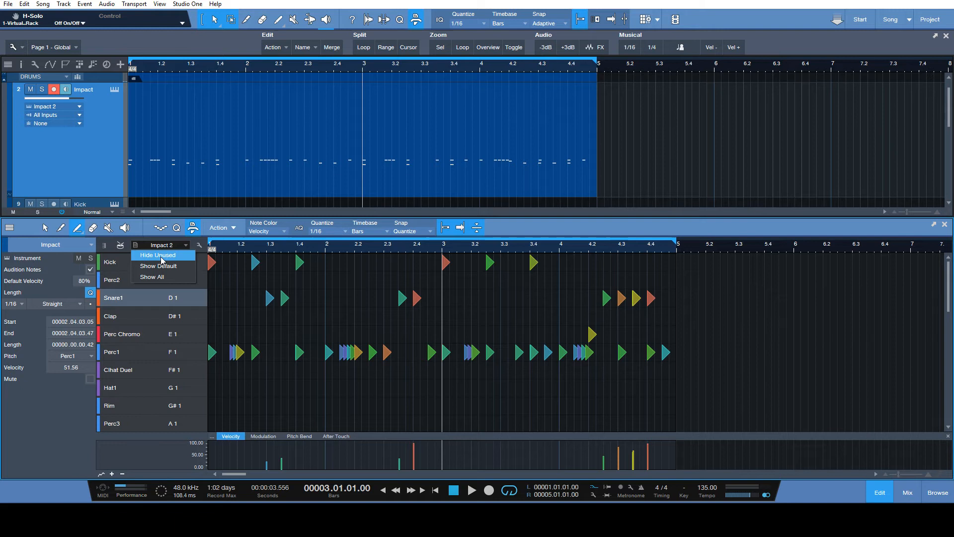
click(157, 255)
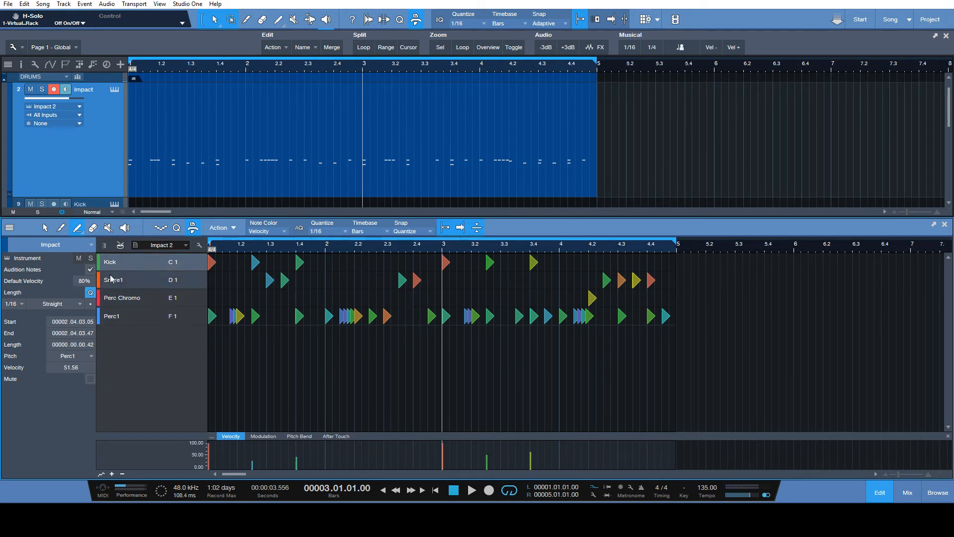
click(135, 245)
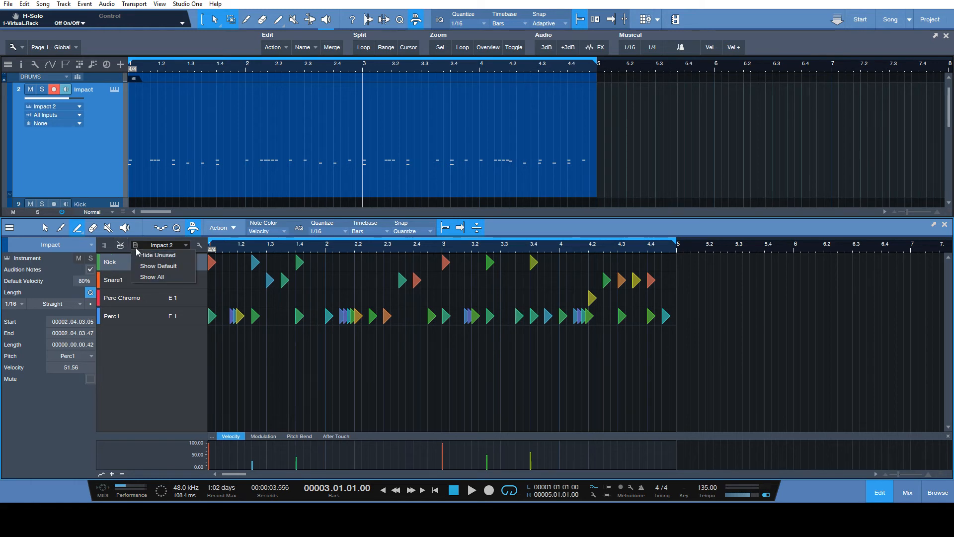
mouse_move(158, 266)
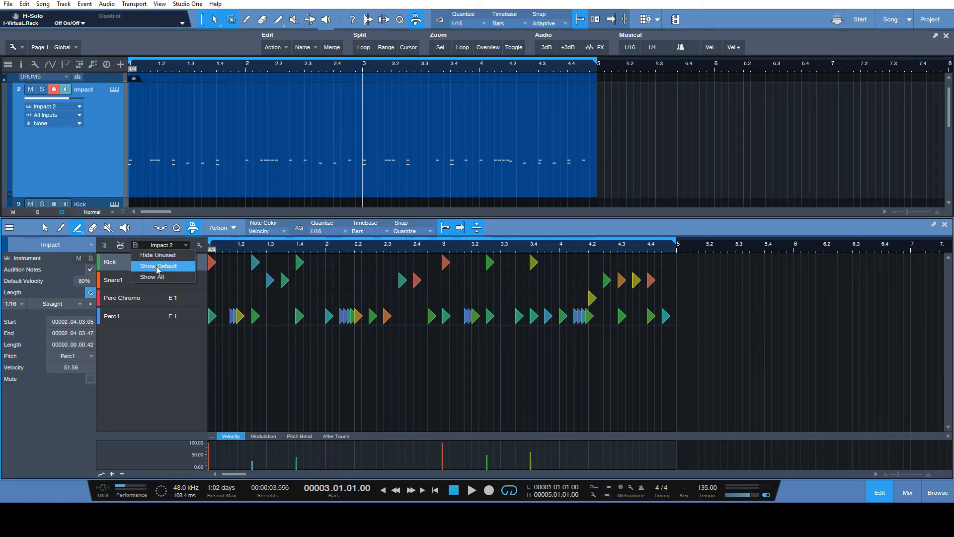
click(152, 276)
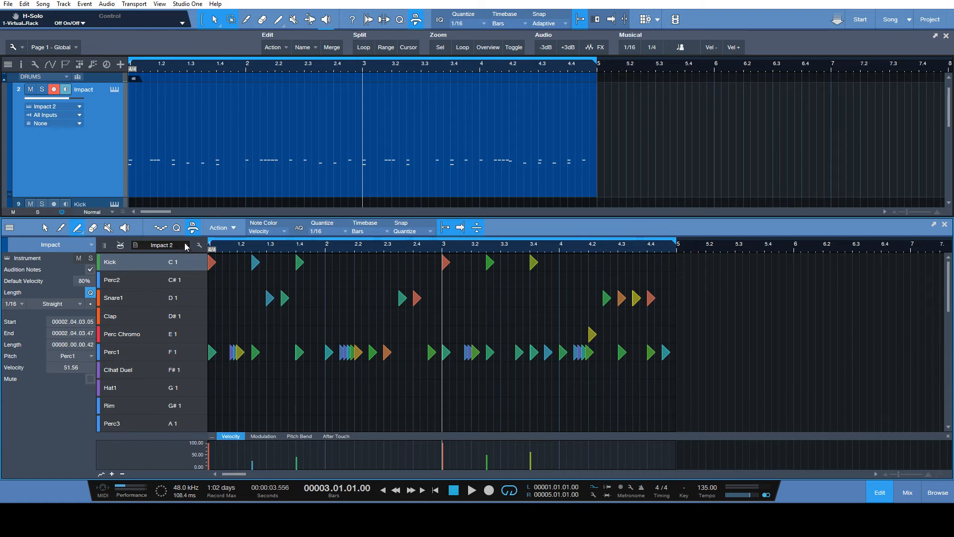
mouse_move(171, 249)
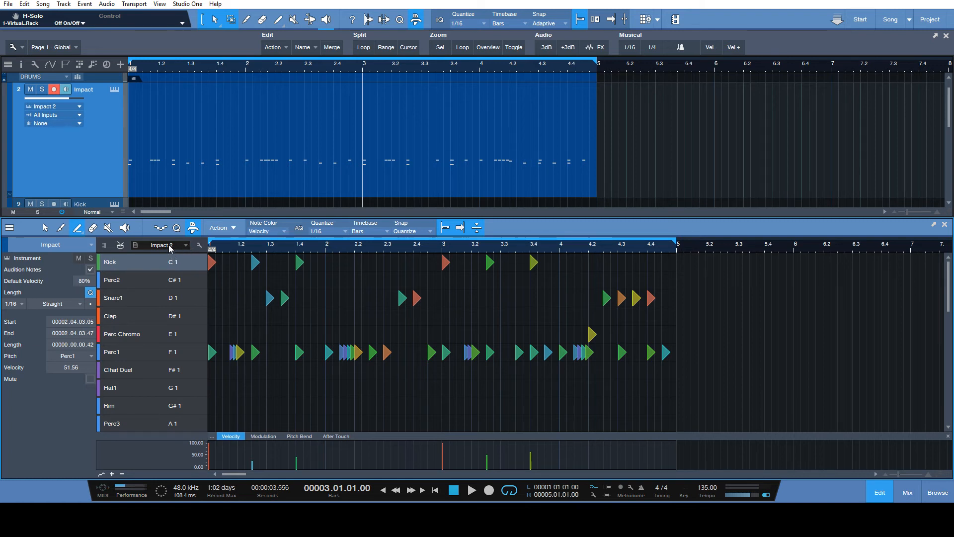
mouse_move(179, 250)
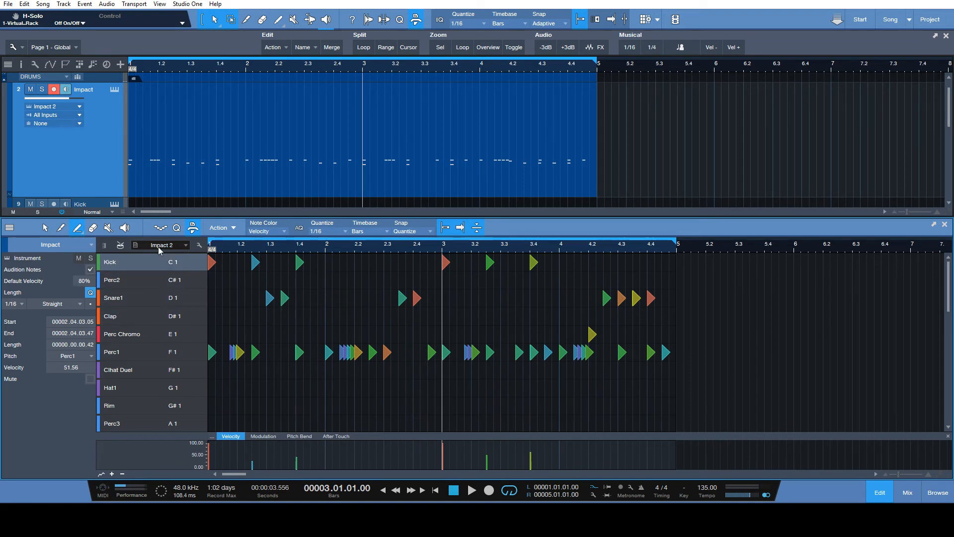
mouse_move(213, 263)
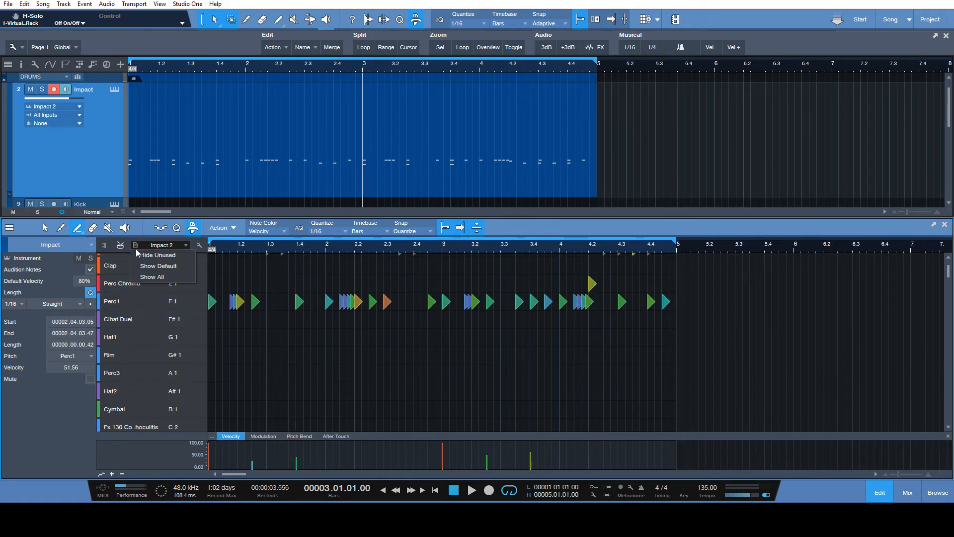
Enable drum name list editing with the wrench icon, adding per-row handles
click(151, 276)
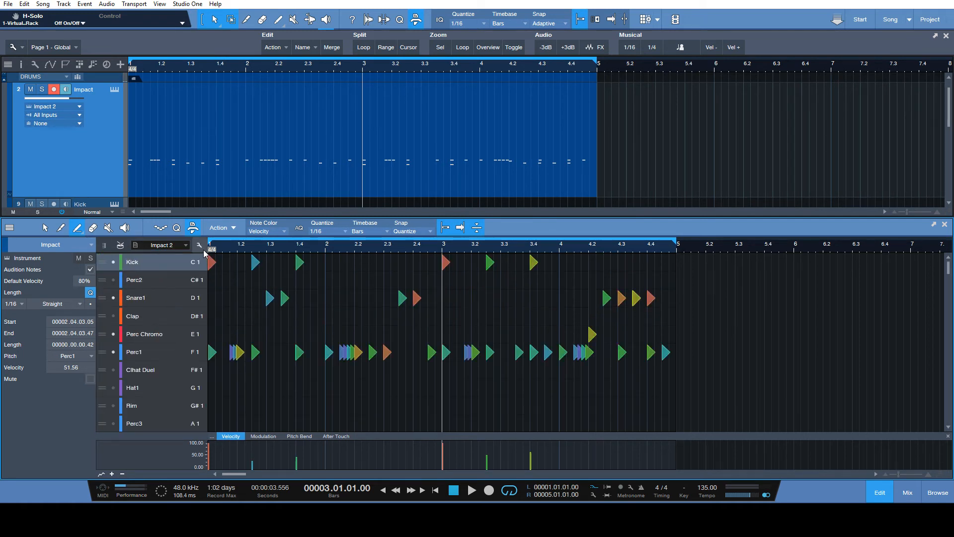
scroll(down, 3)
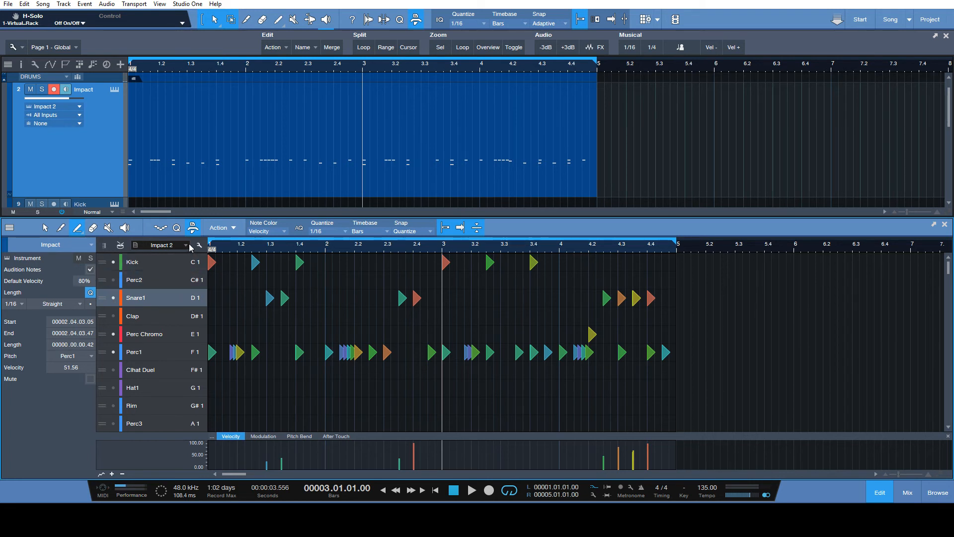
click(135, 245)
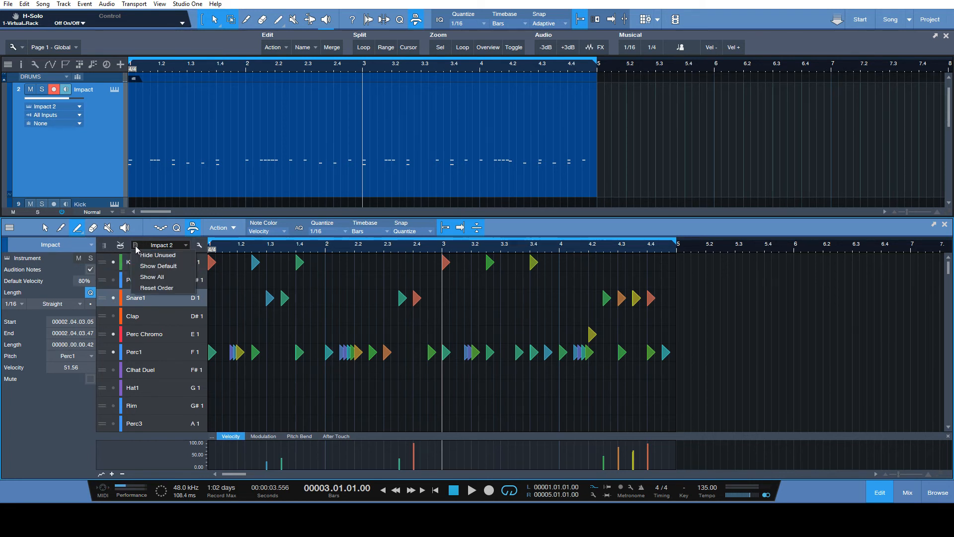
Hide unused rows leaving Kick, Snare1, Perc Chromo and Perc1, then show all rows again
click(157, 254)
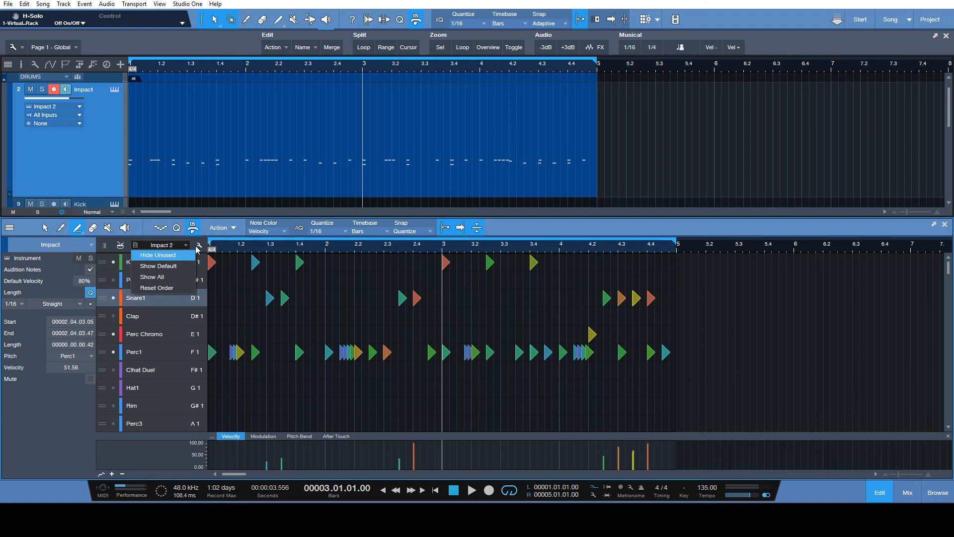
click(158, 255)
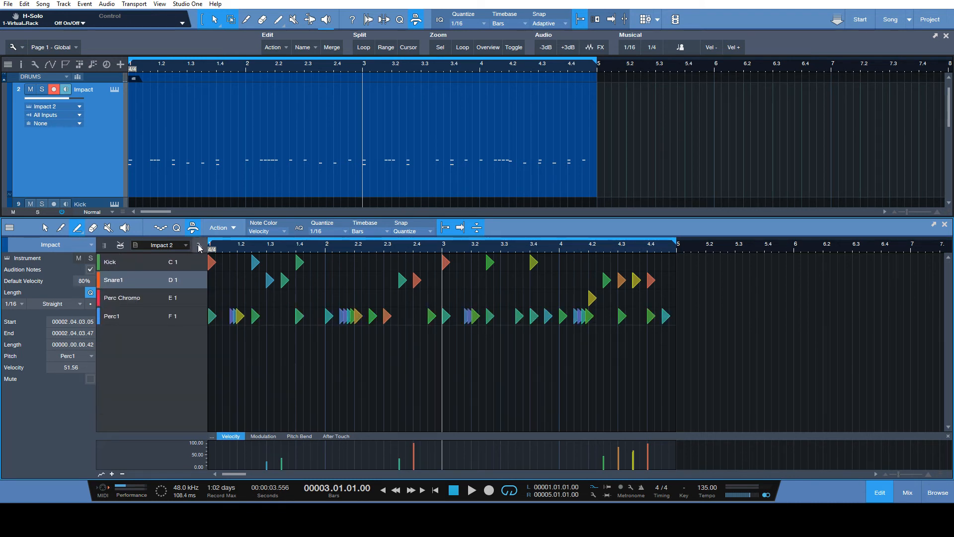
click(199, 245)
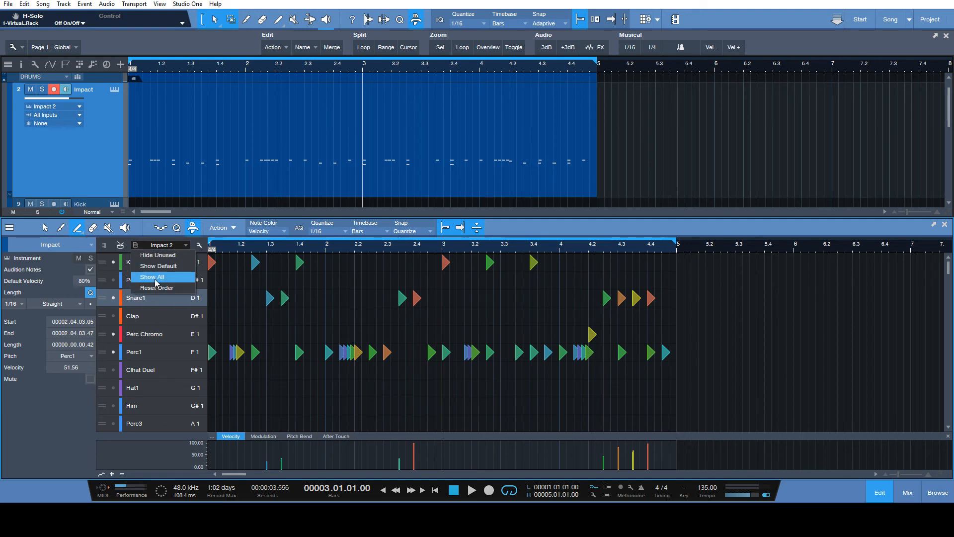
mouse_move(156, 288)
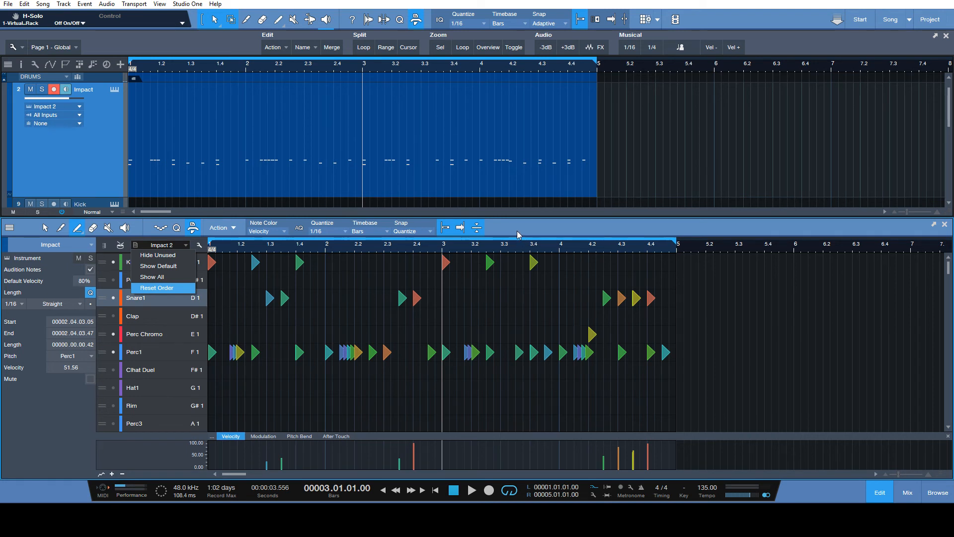
click(156, 288)
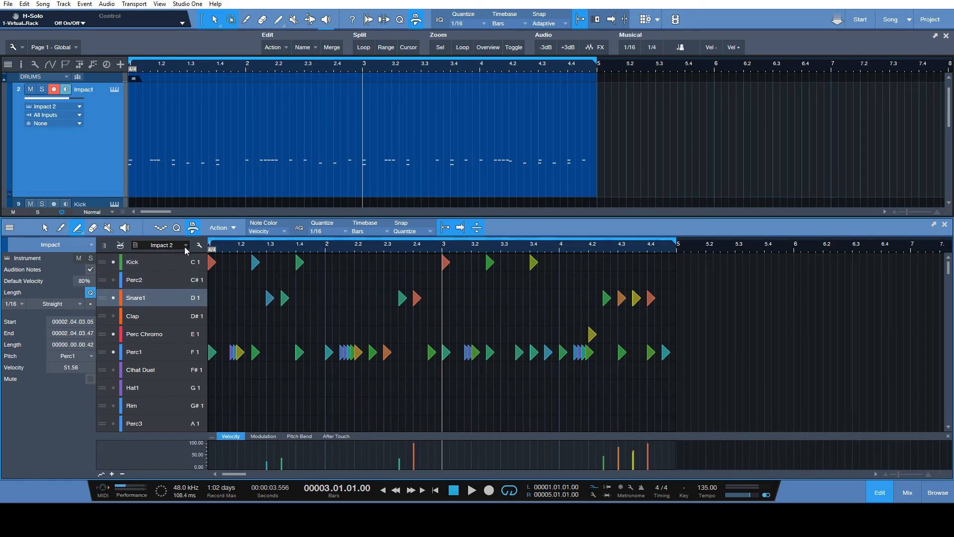
mouse_move(158, 249)
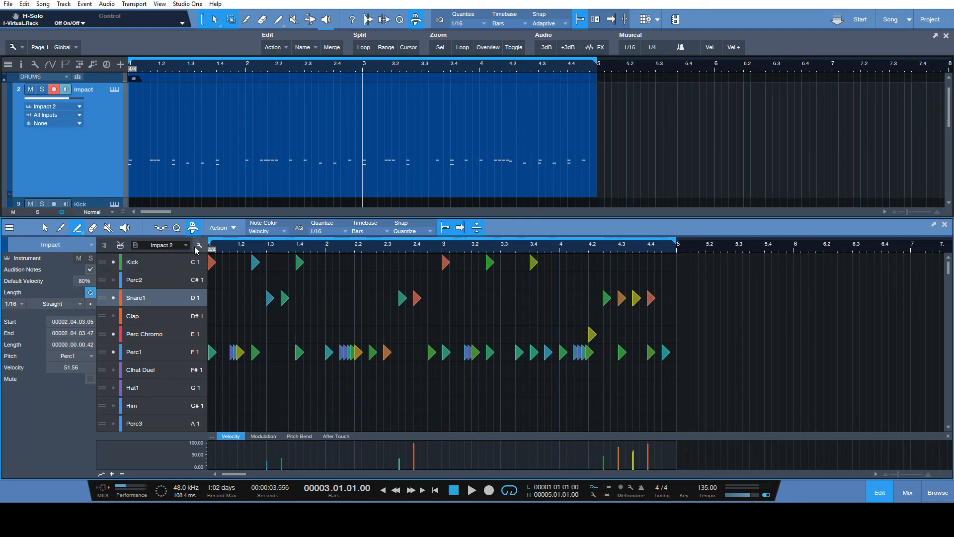
mouse_move(199, 247)
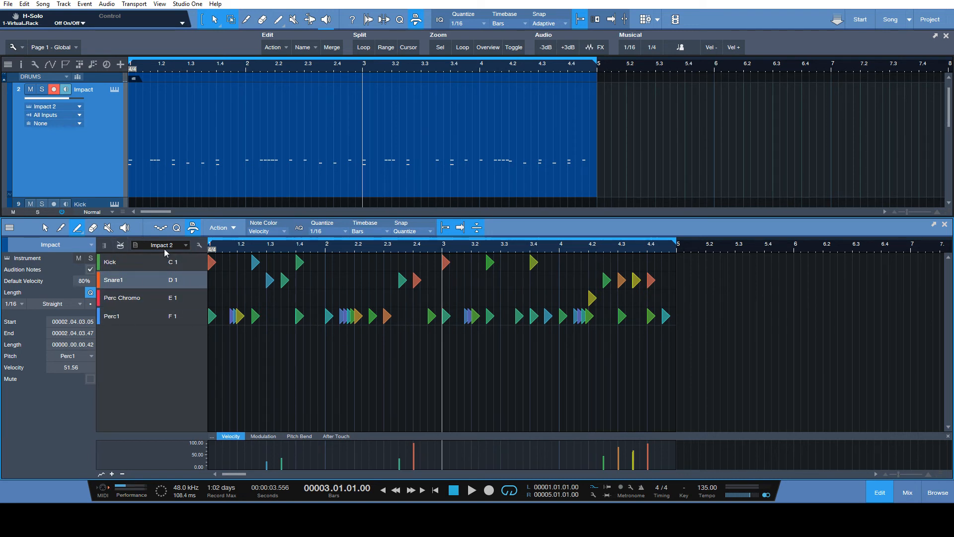
mouse_move(192, 246)
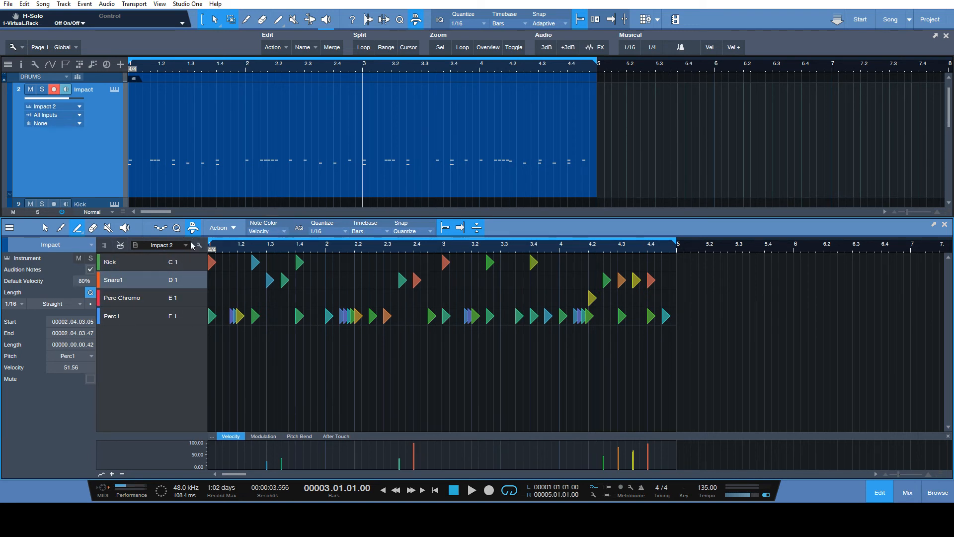
mouse_move(171, 251)
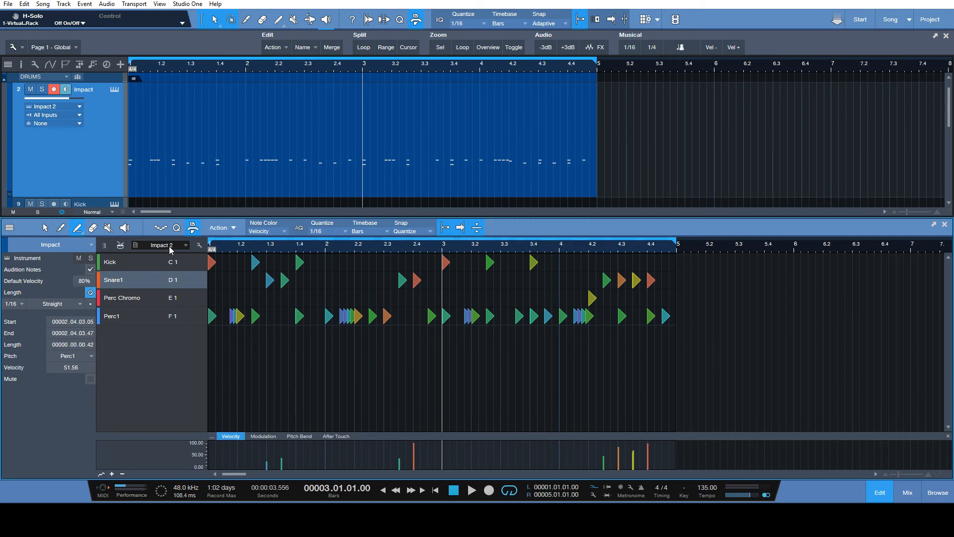
mouse_move(256, 234)
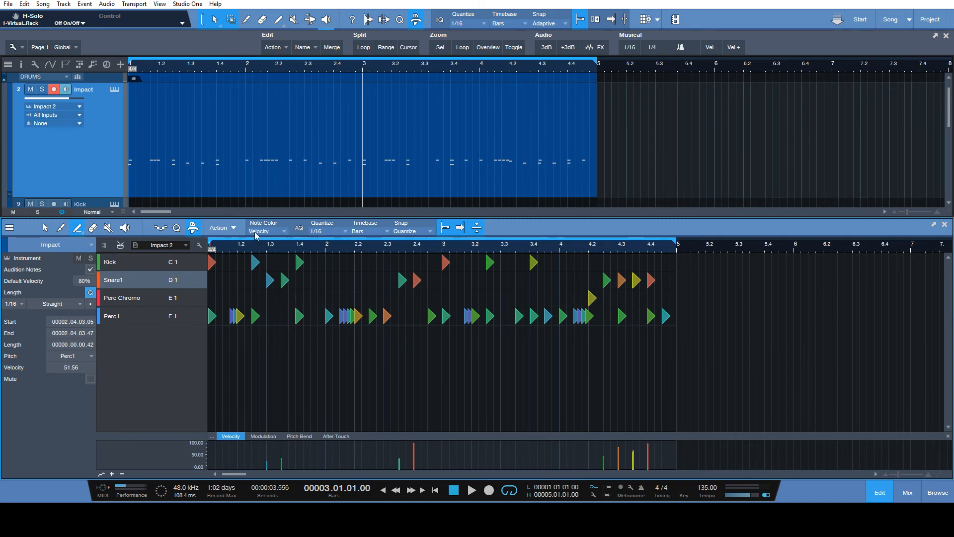
mouse_move(407, 300)
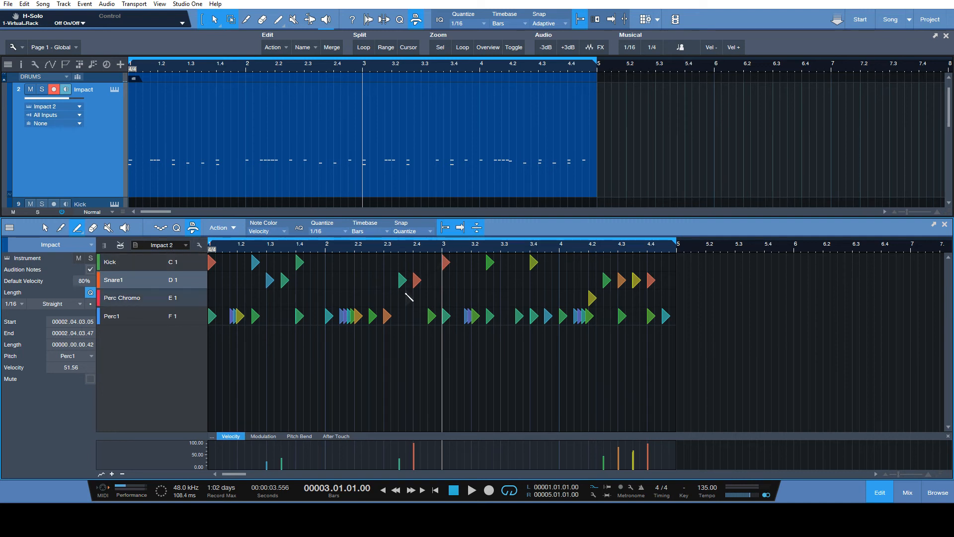
mouse_move(397, 315)
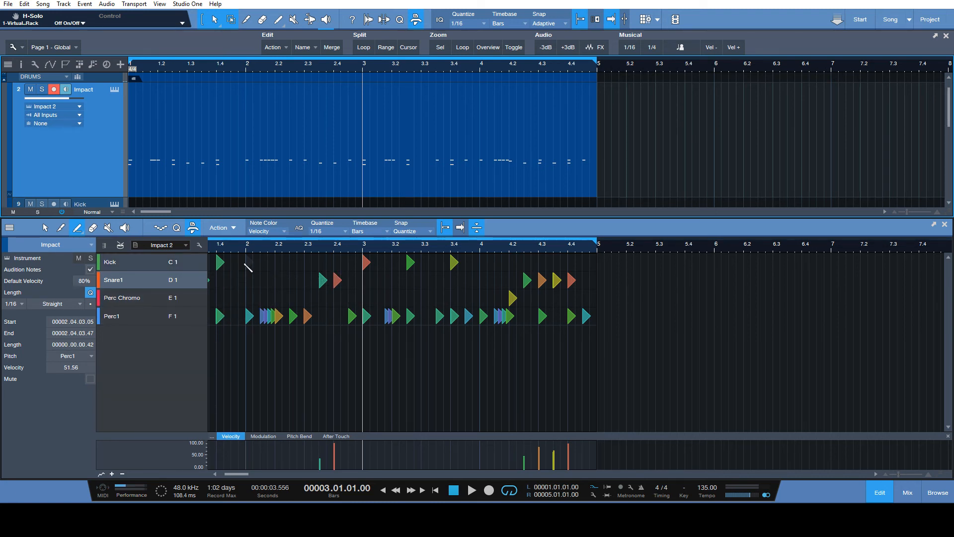
mouse_move(262, 299)
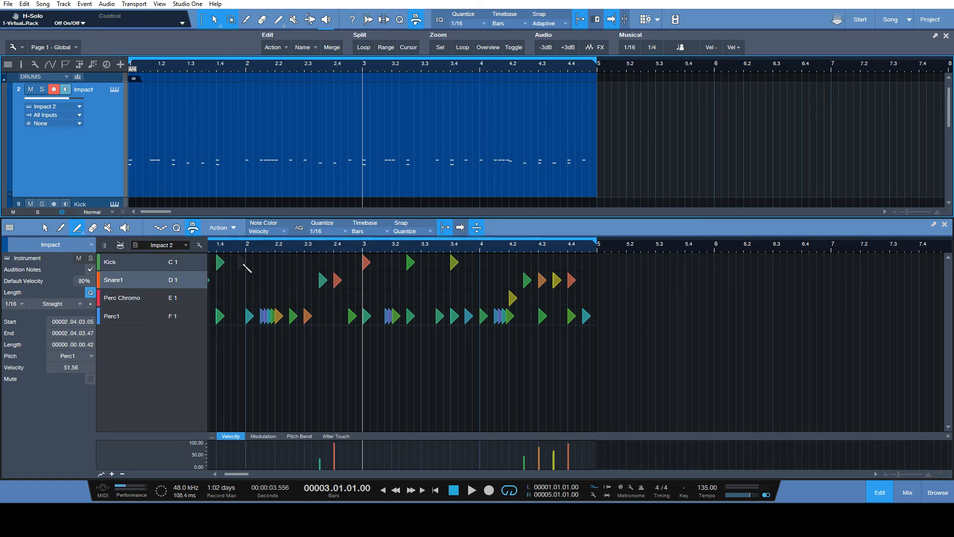
mouse_move(315, 301)
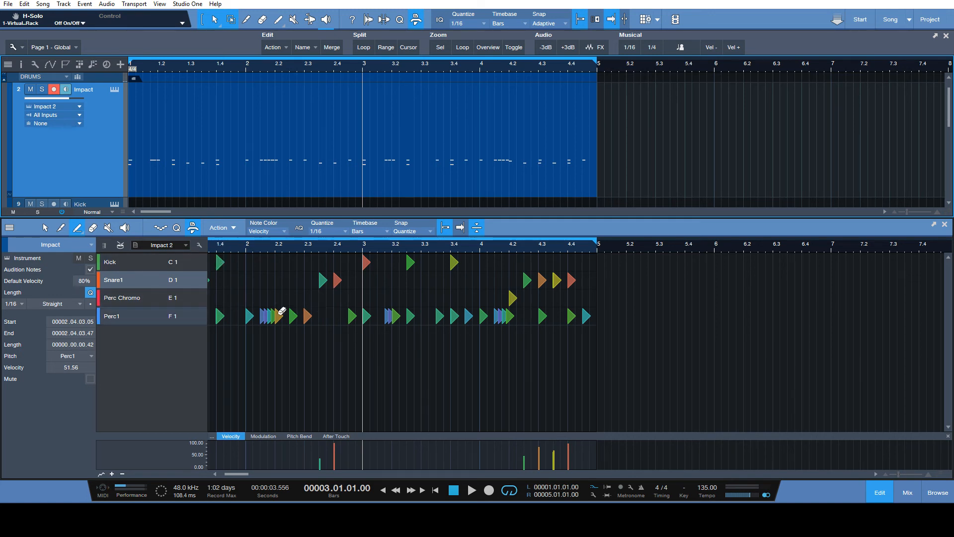
mouse_move(287, 306)
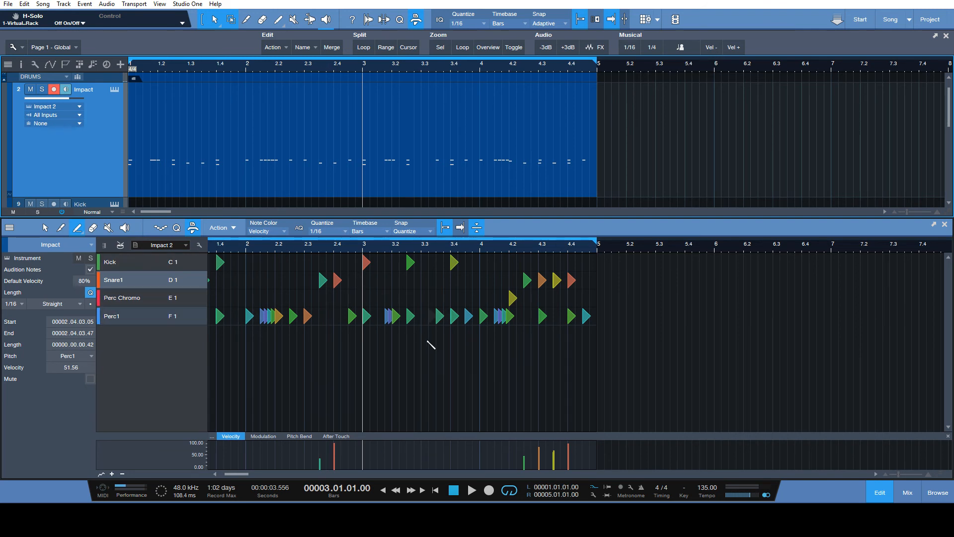
mouse_move(363, 294)
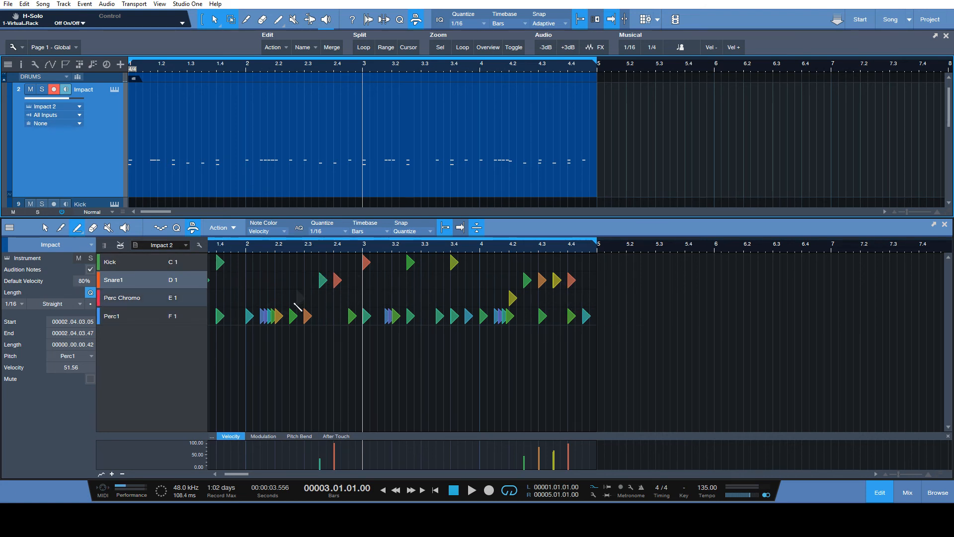
mouse_move(480, 279)
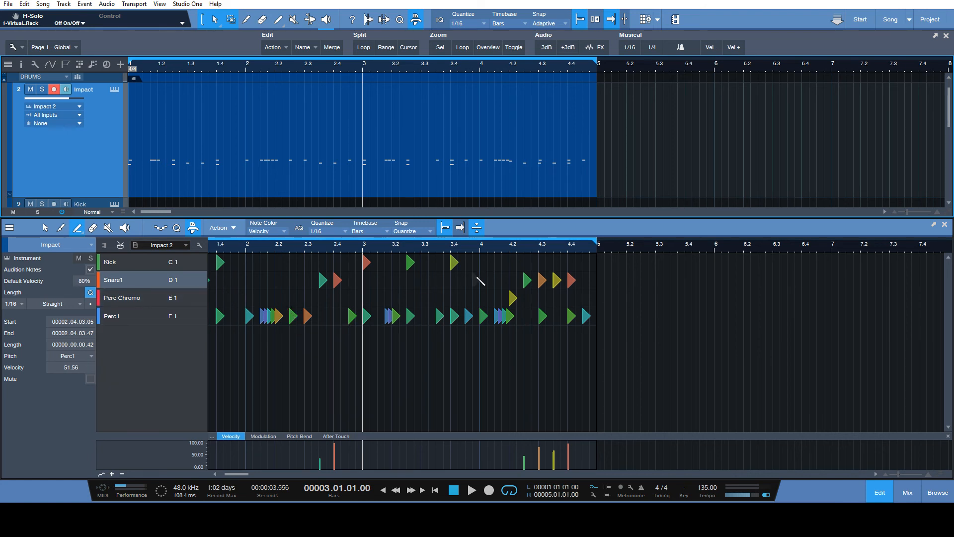
mouse_move(273, 351)
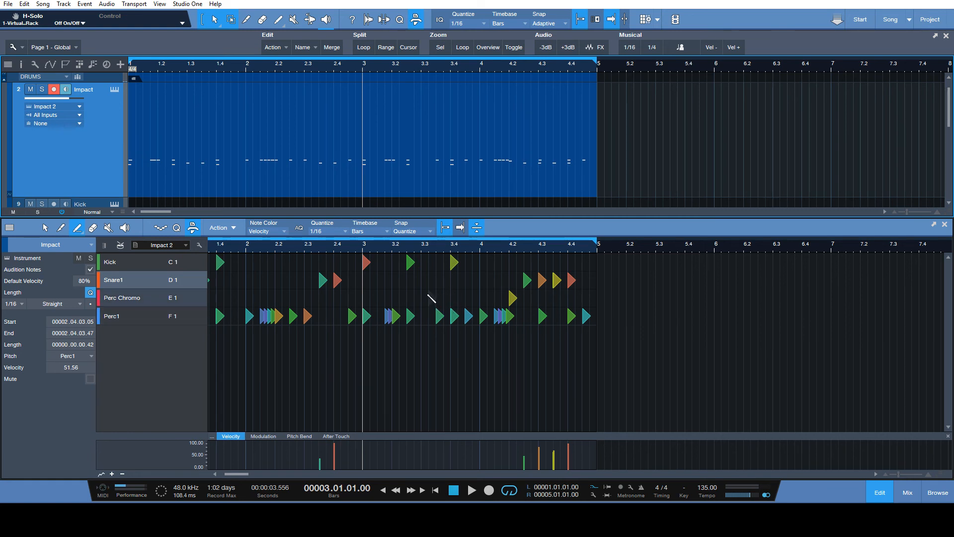
mouse_move(397, 307)
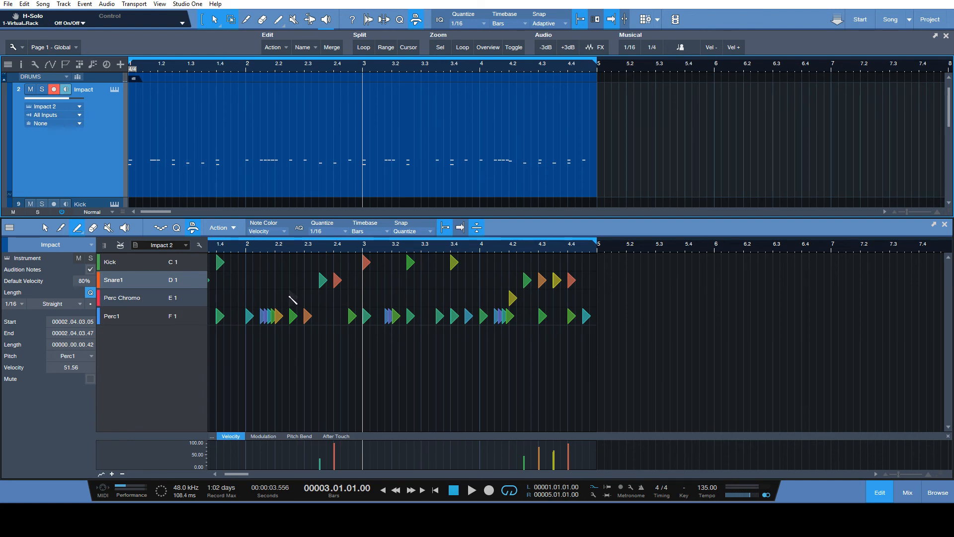
mouse_move(277, 316)
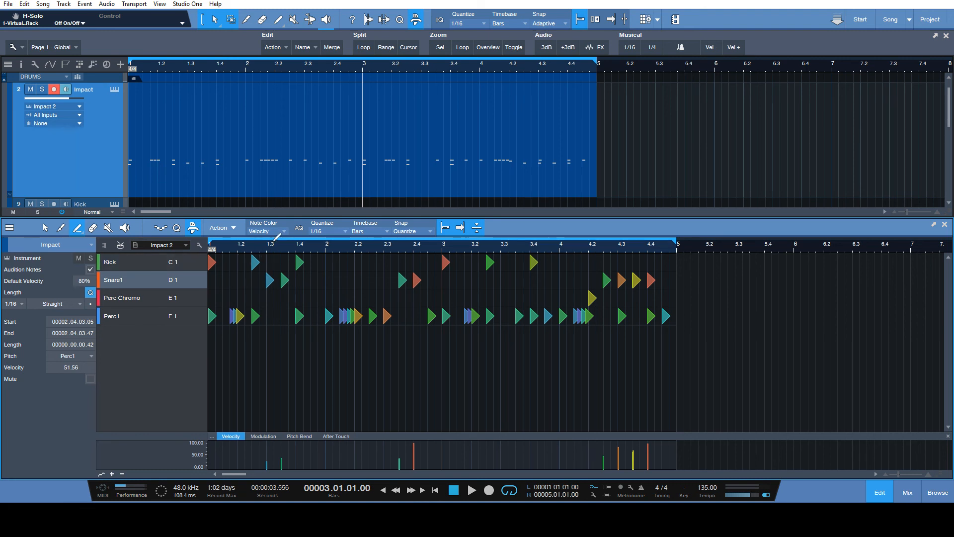
Keep velocity colouring and turn Black Selection on for selected notes
click(266, 231)
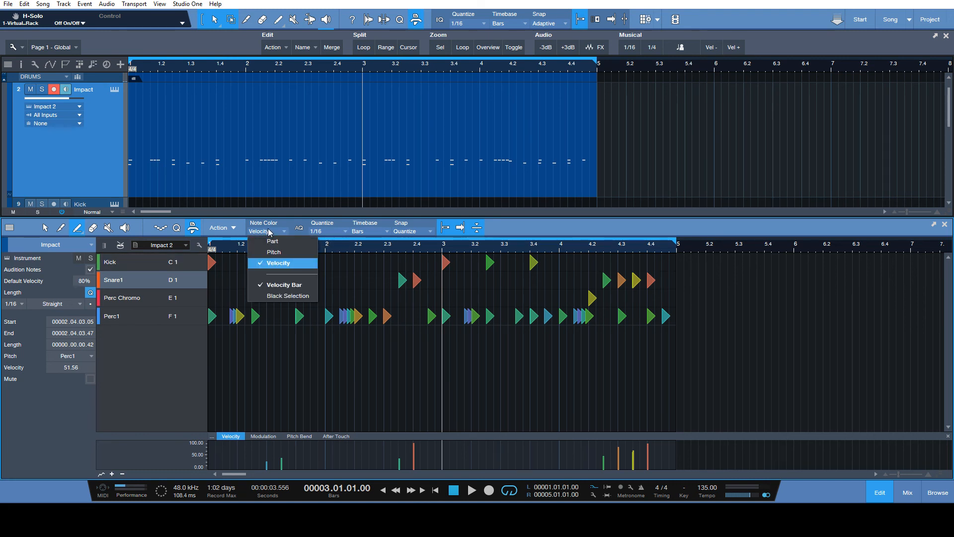
click(279, 263)
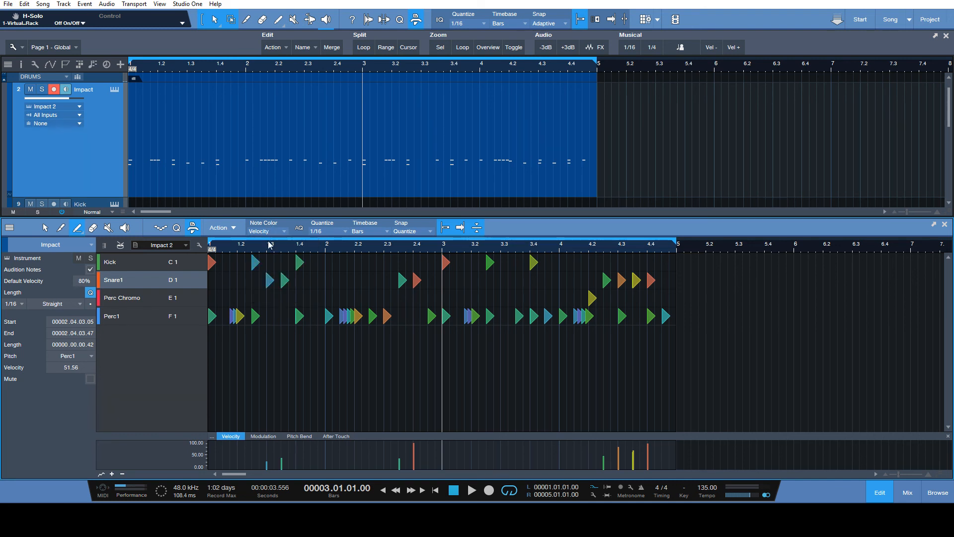
click(268, 227)
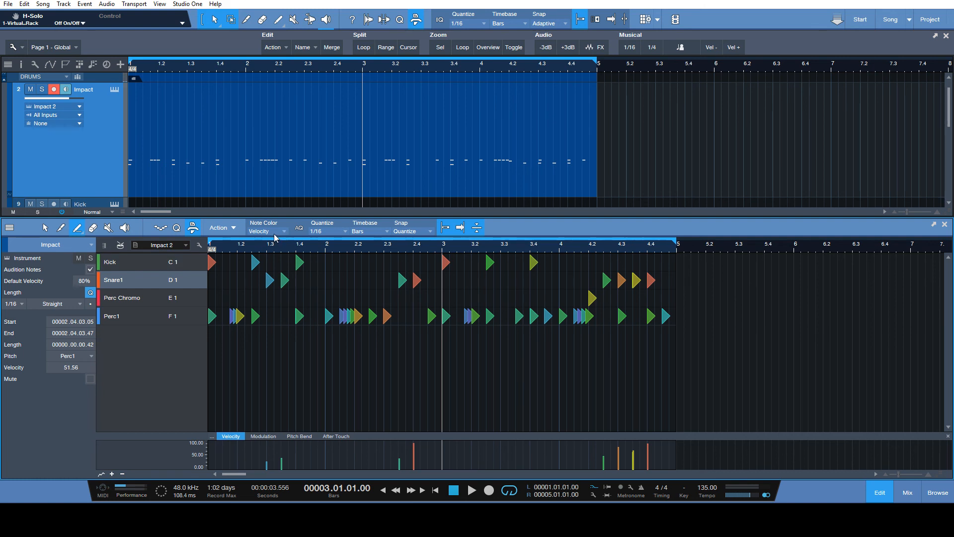
click(267, 231)
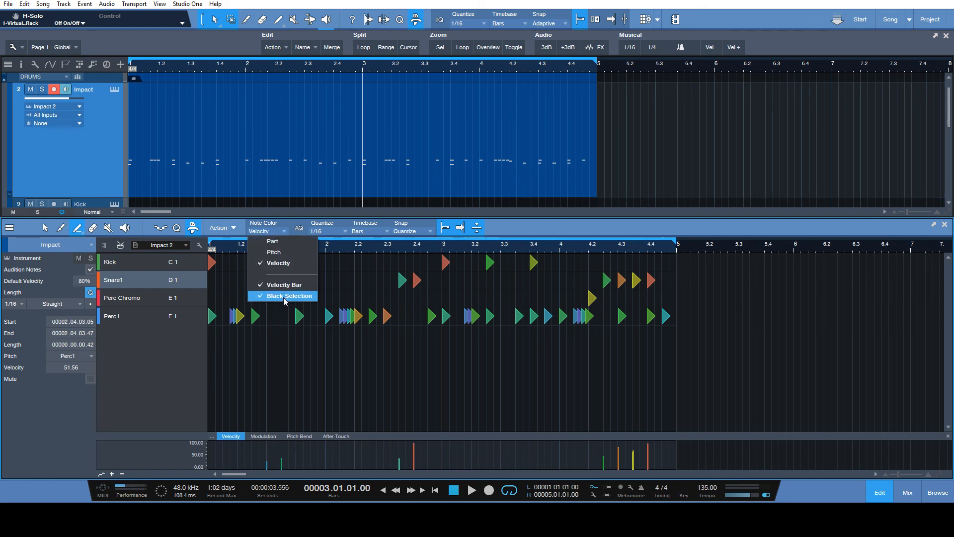
click(290, 296)
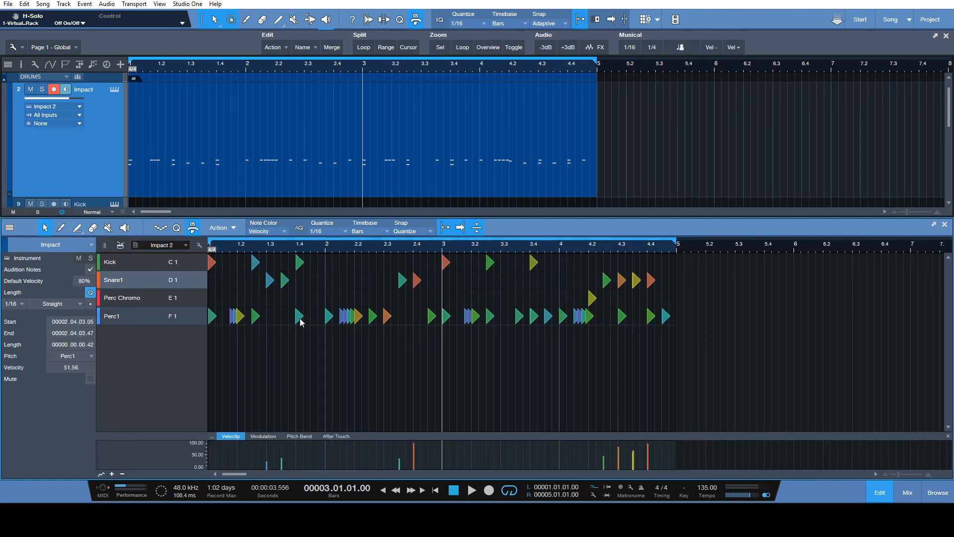
Toggle Black Selection with Perc1 notes selected, leave it off, and deselect all notes
click(266, 231)
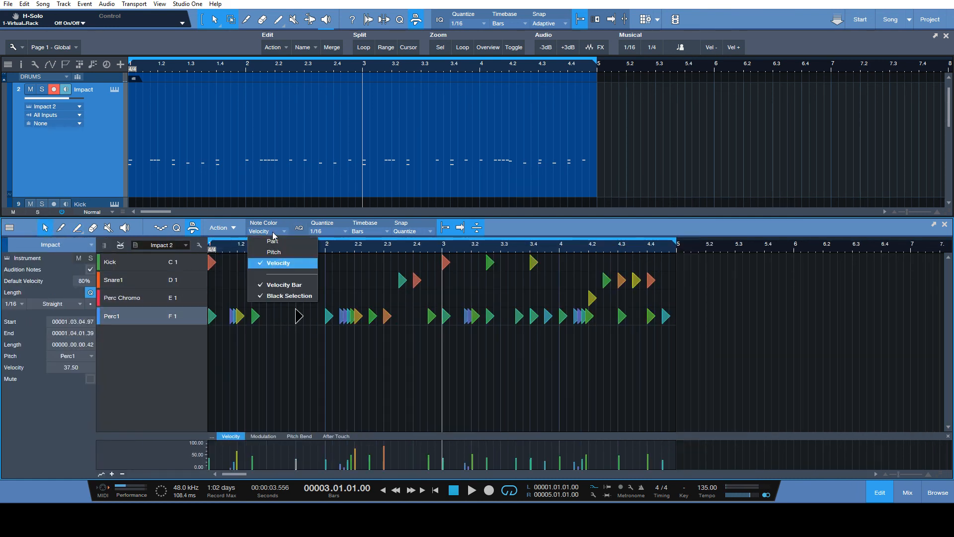
click(289, 296)
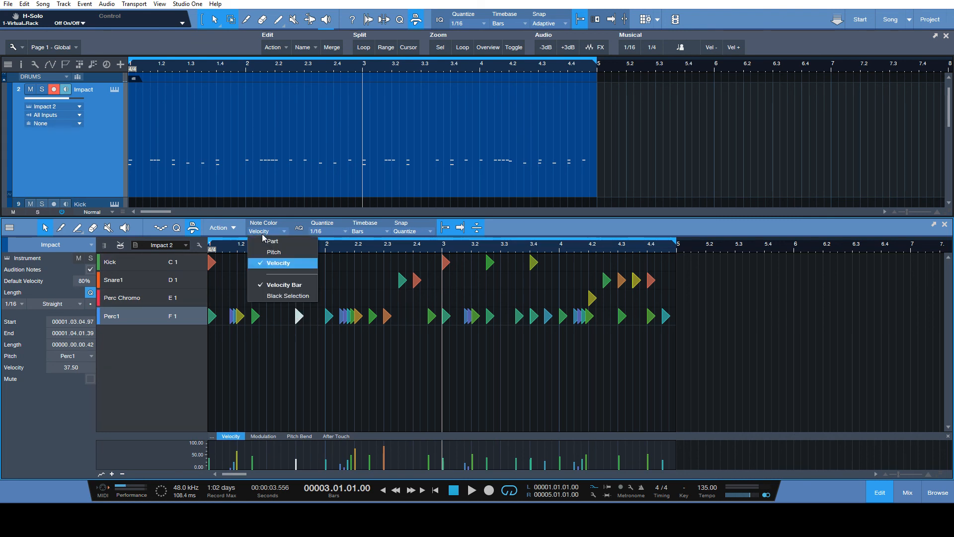
click(279, 263)
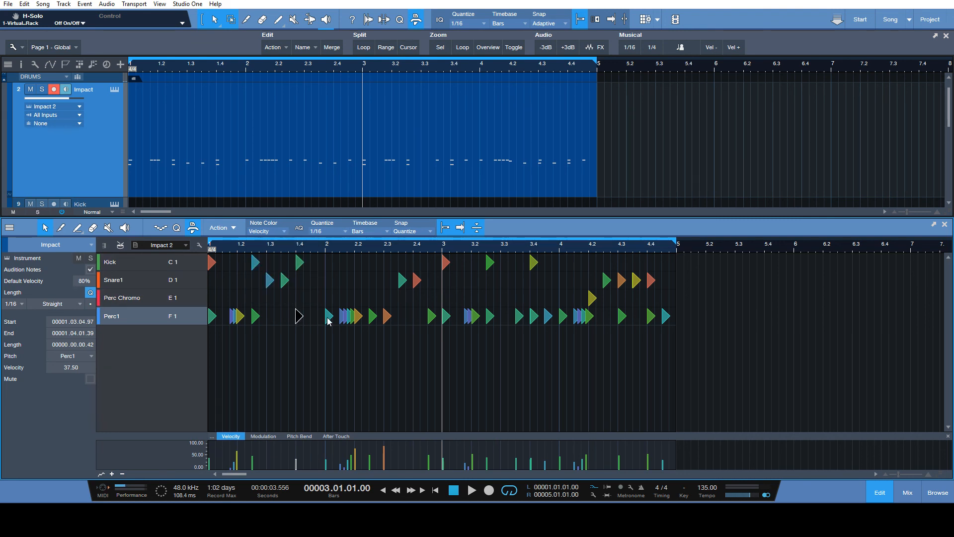
click(264, 226)
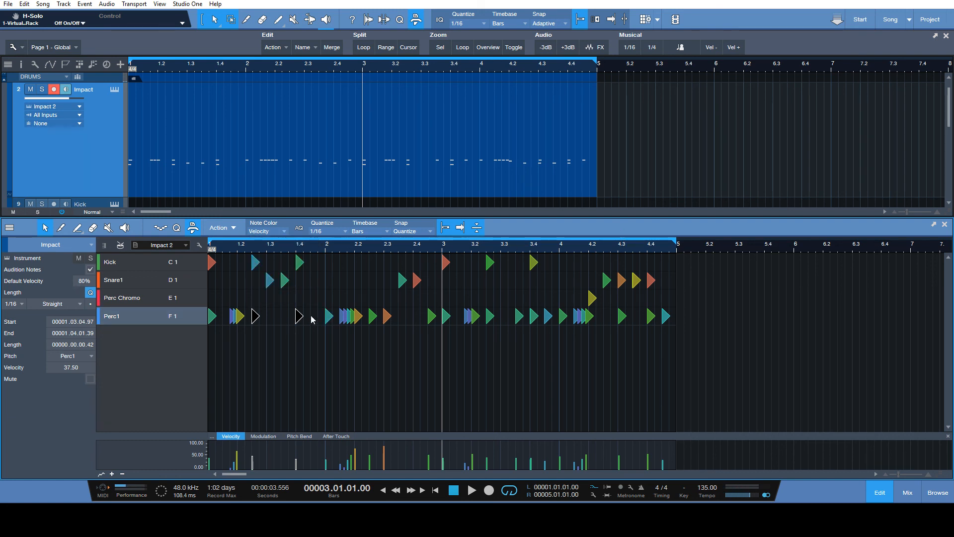
click(263, 227)
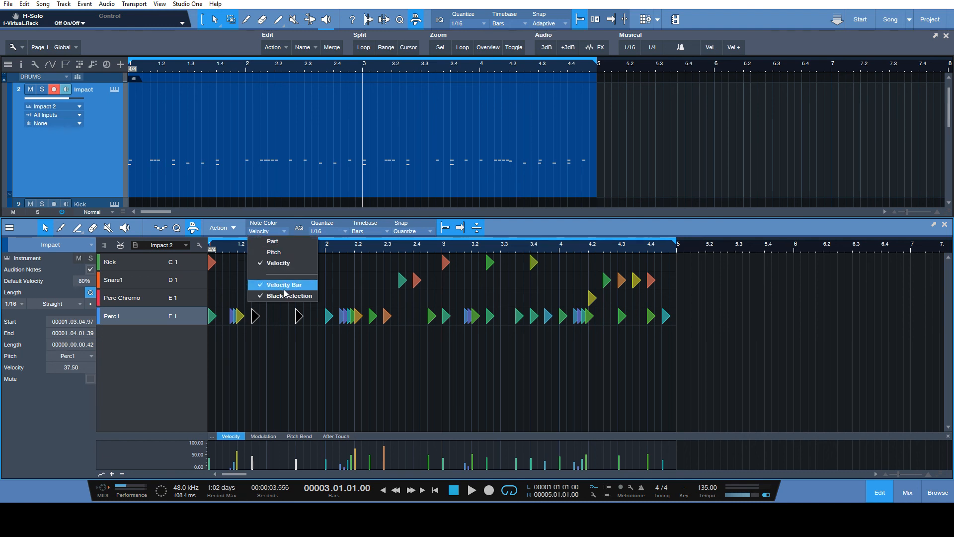
click(284, 285)
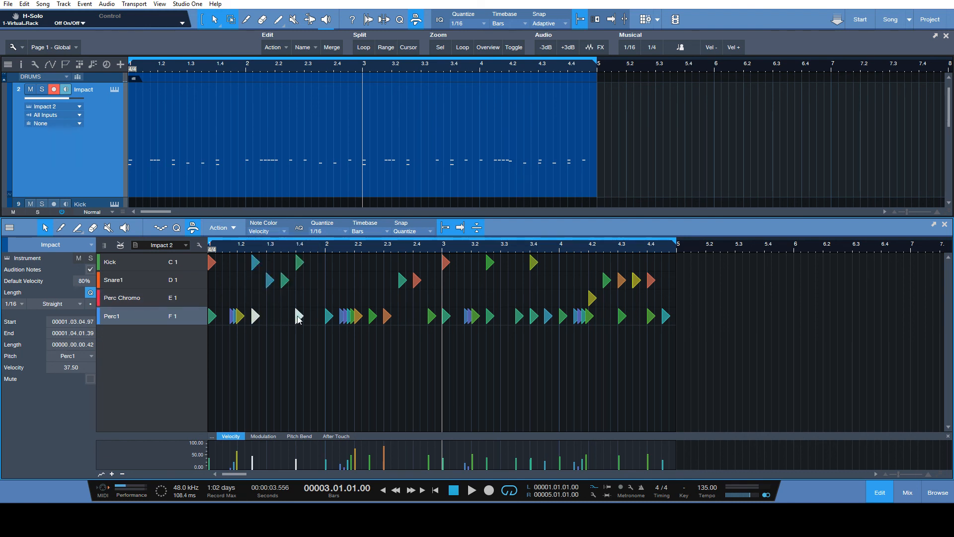
click(270, 292)
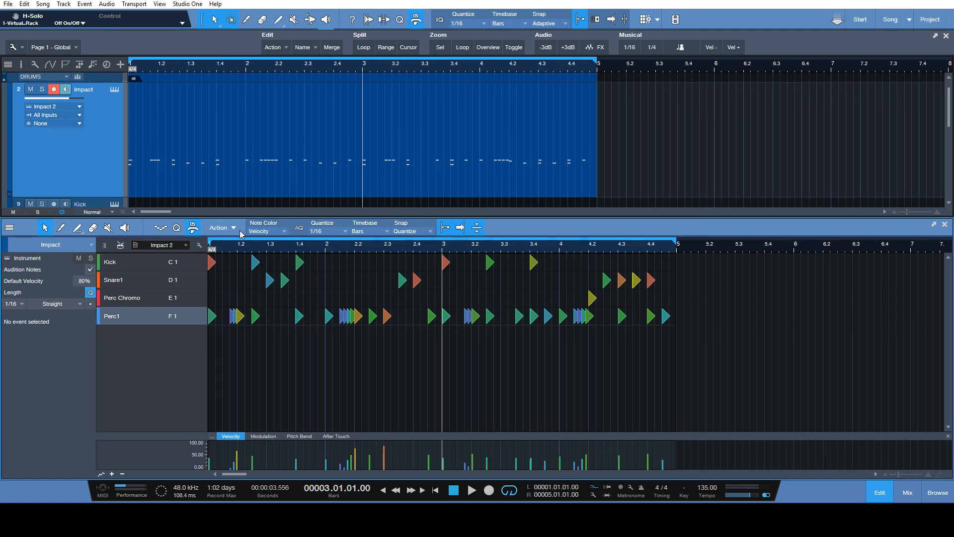
Try the ruler timebase in samples, frames and seconds
click(412, 231)
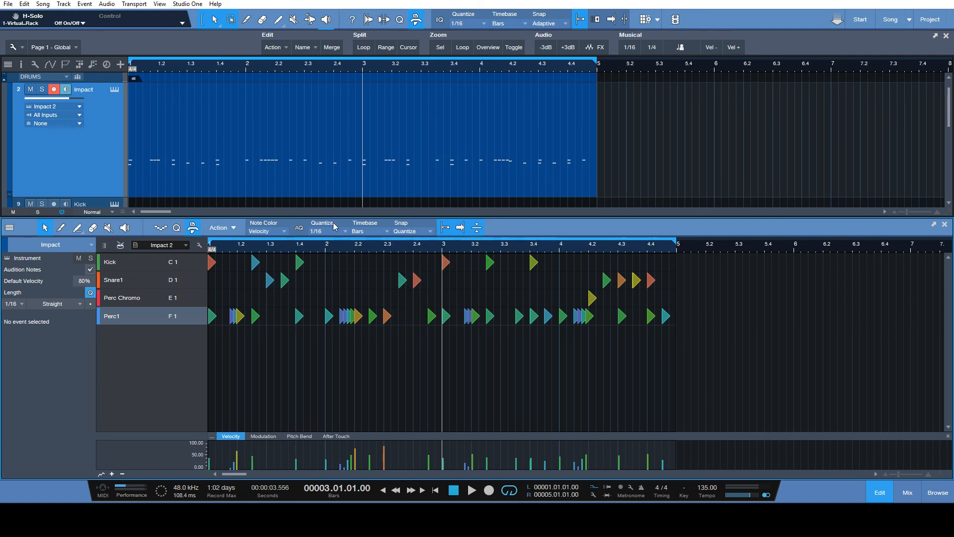
click(412, 231)
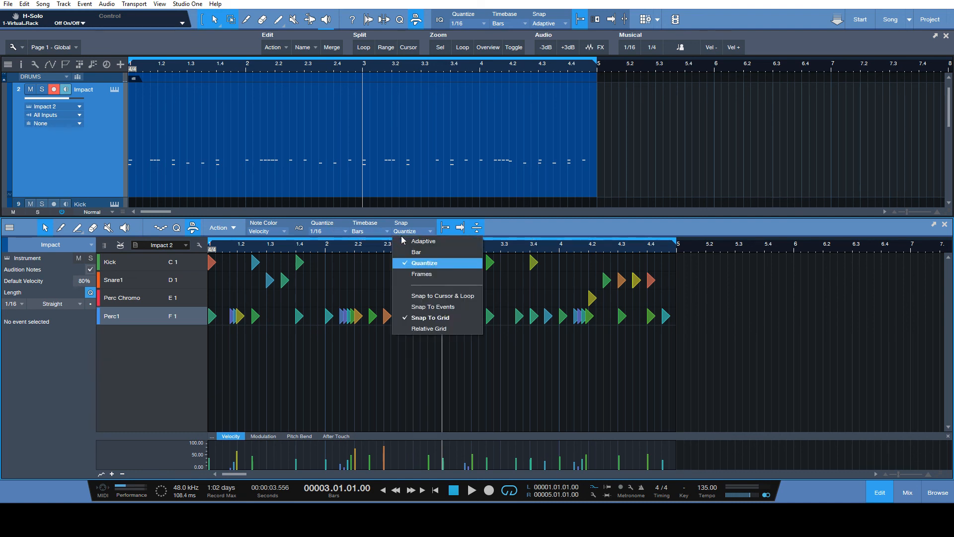
mouse_move(470, 259)
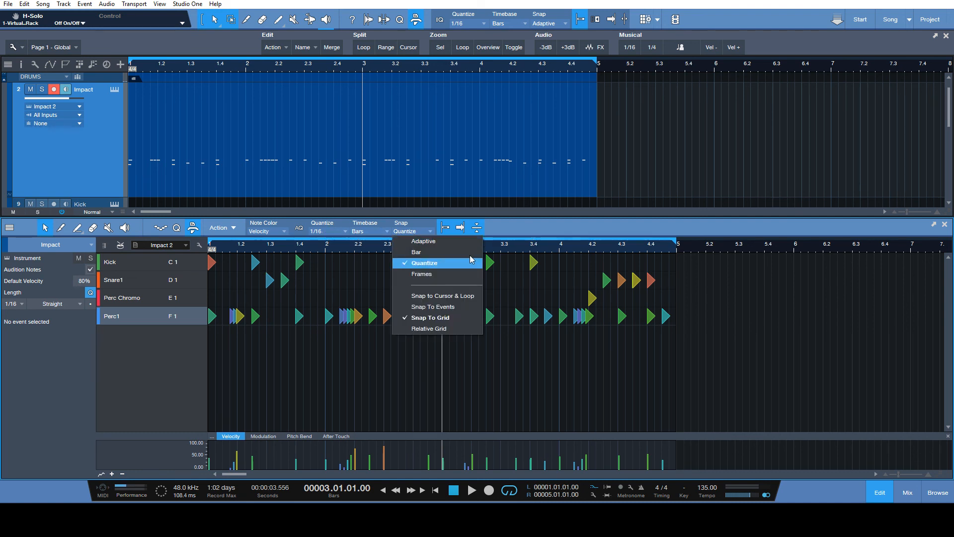
click(365, 228)
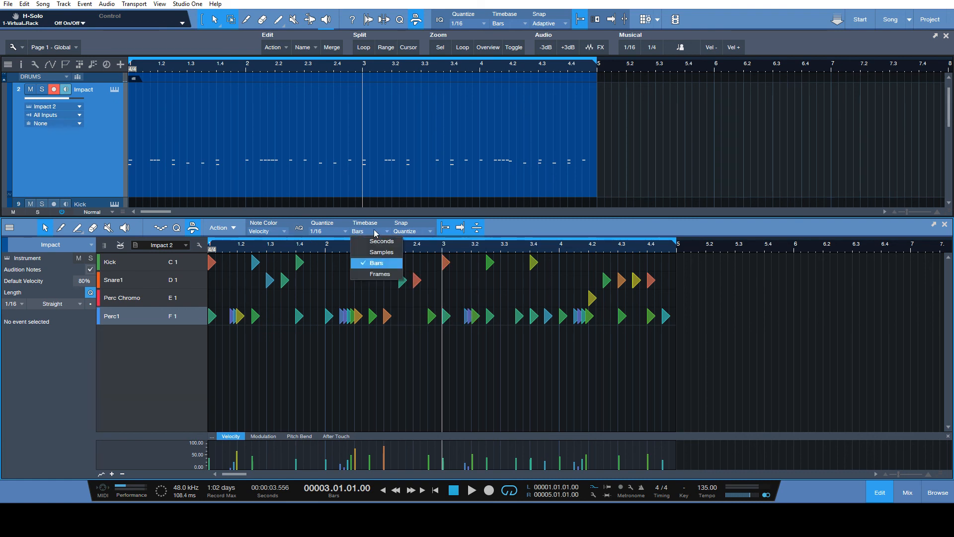
click(381, 252)
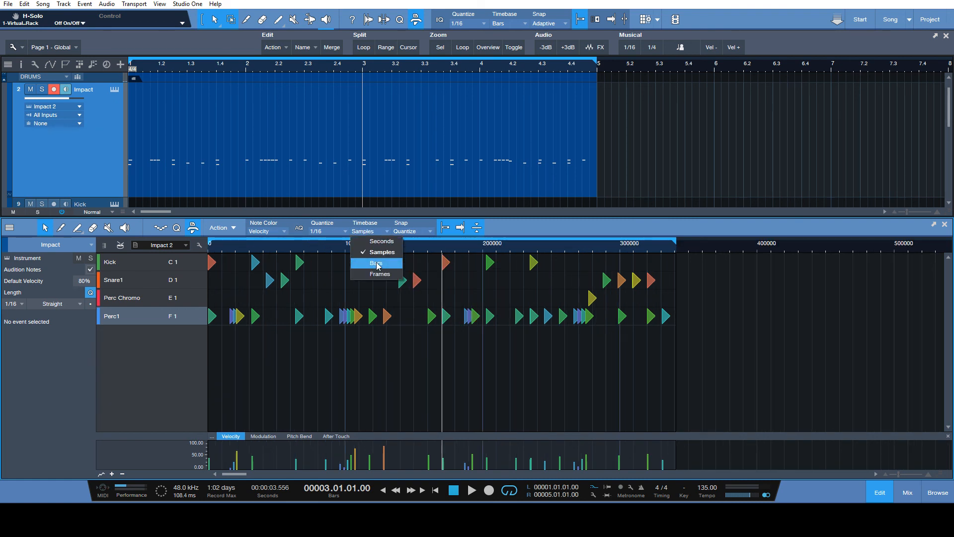
click(380, 273)
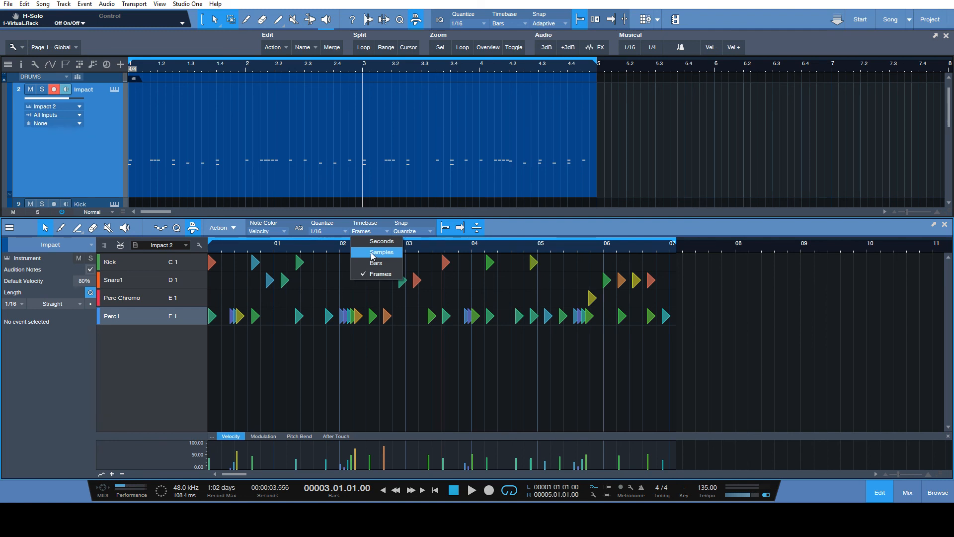
click(382, 241)
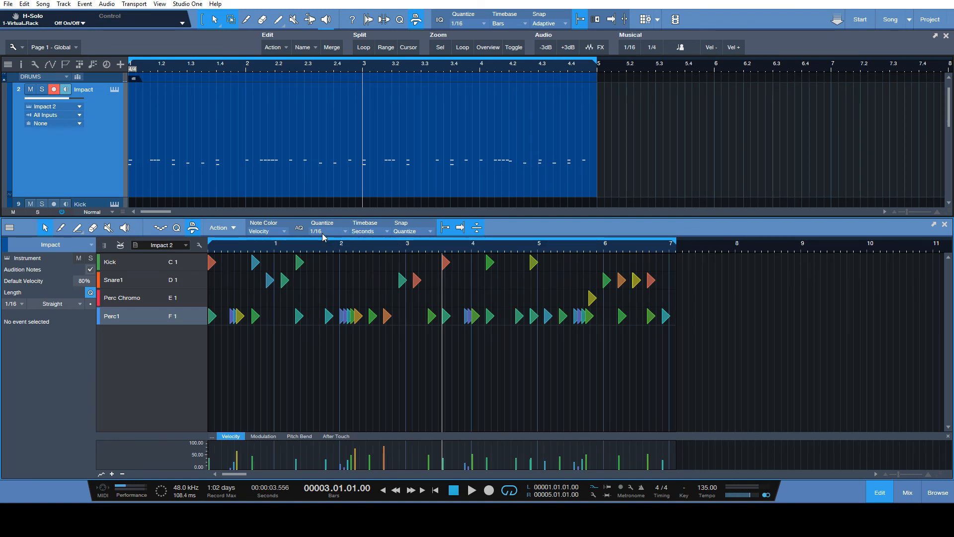
Set the ruler timebase to Samples
click(322, 230)
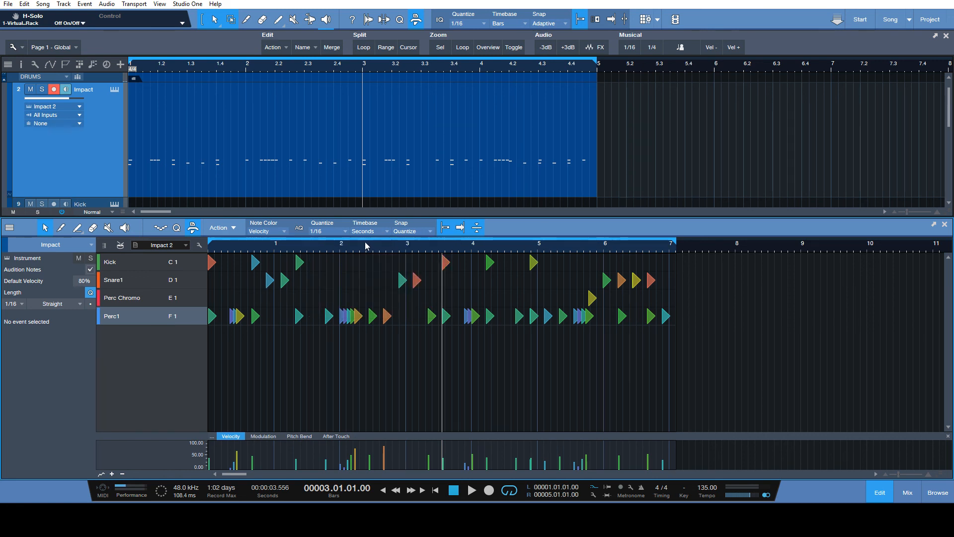
click(369, 232)
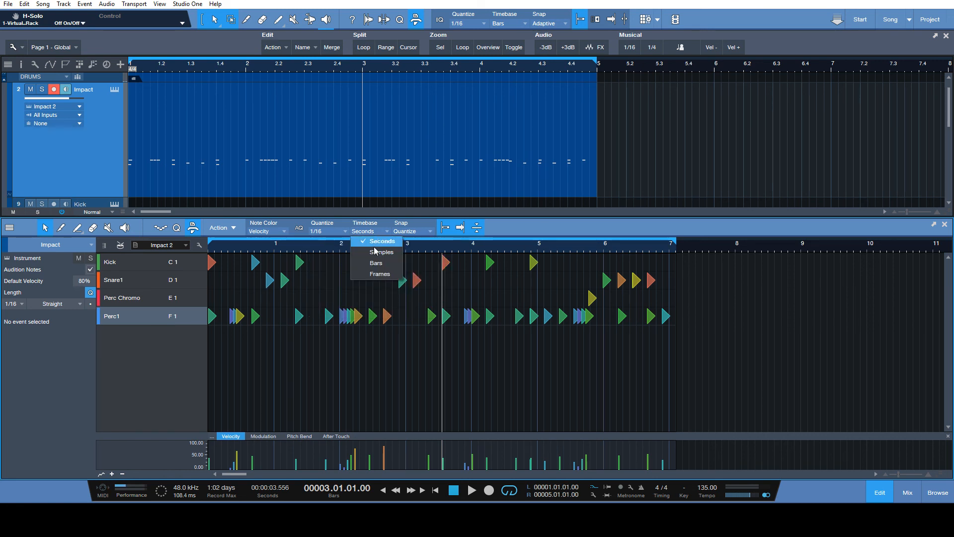
click(382, 252)
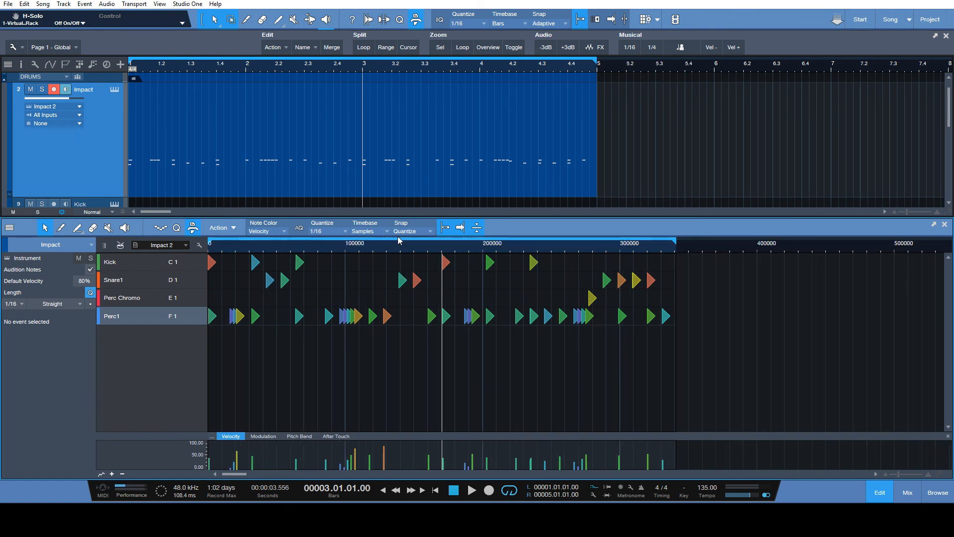
click(413, 227)
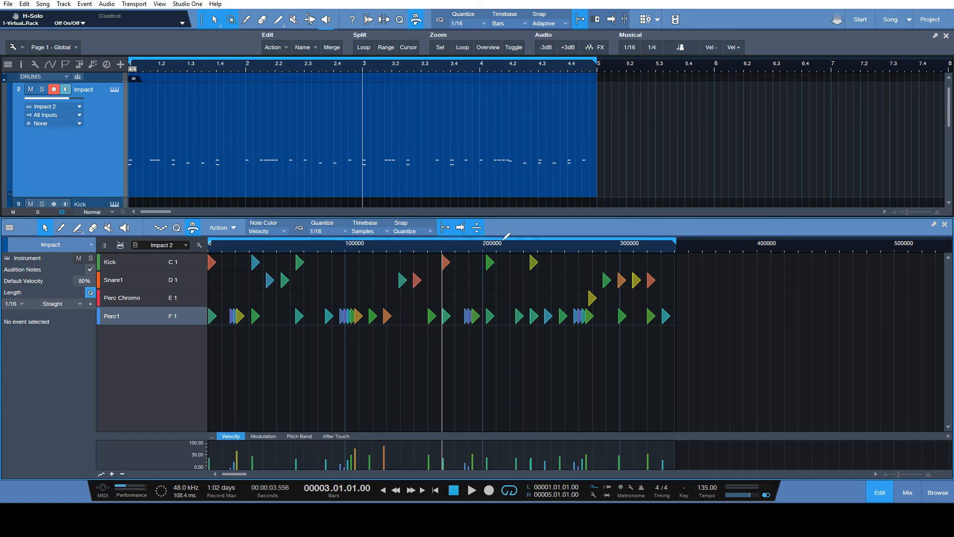
mouse_move(419, 247)
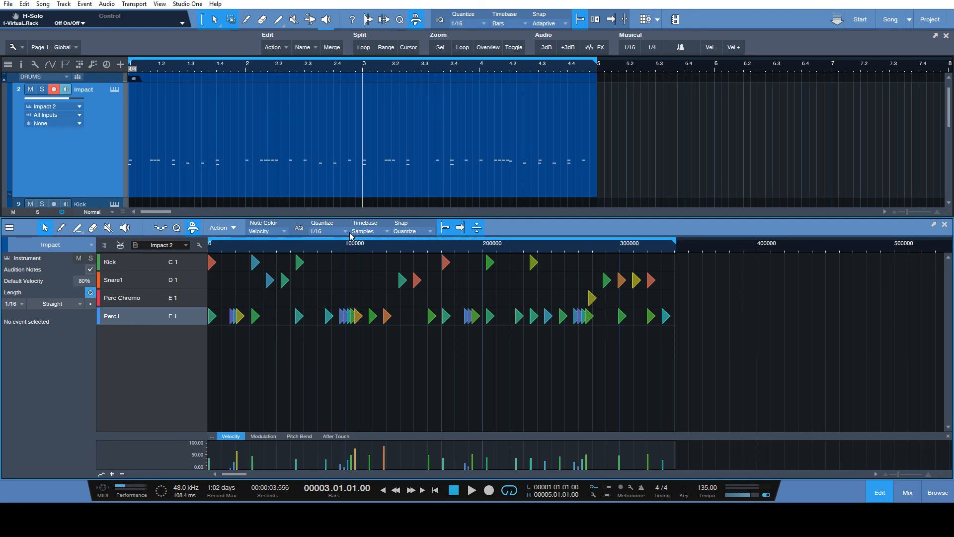
mouse_move(357, 256)
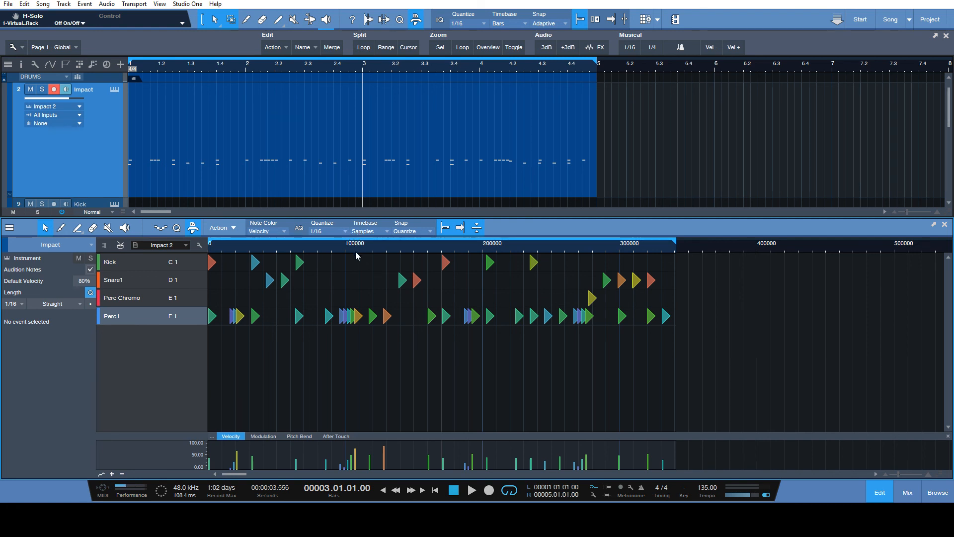
mouse_move(381, 231)
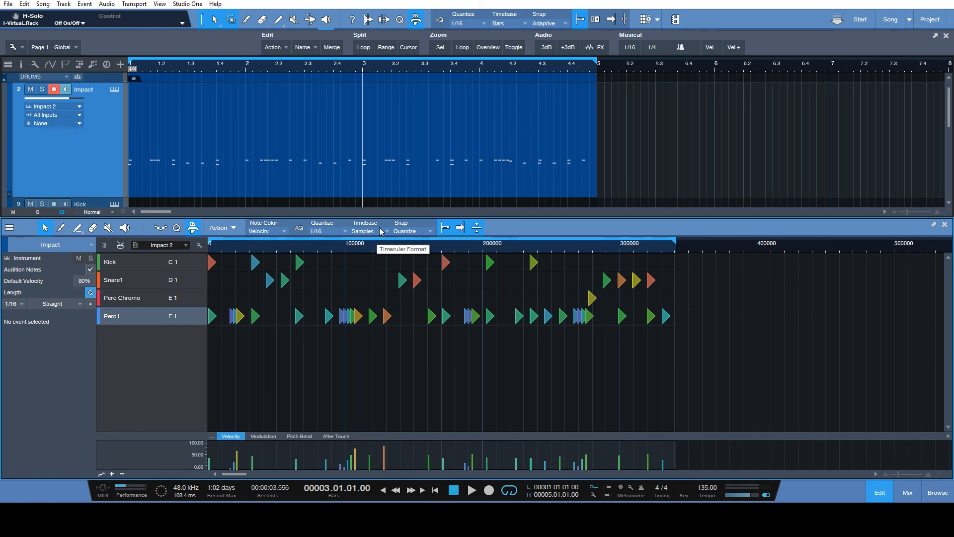
mouse_move(390, 240)
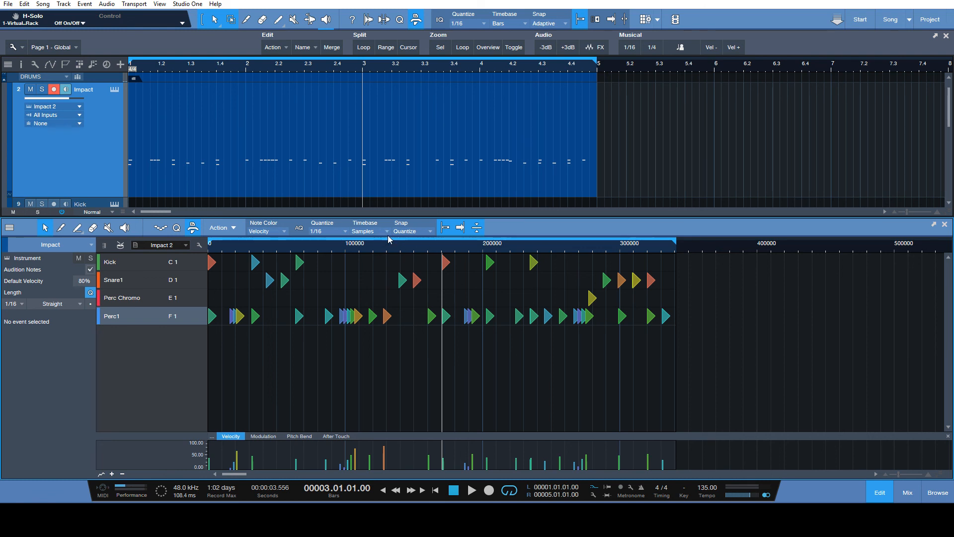
mouse_move(390, 236)
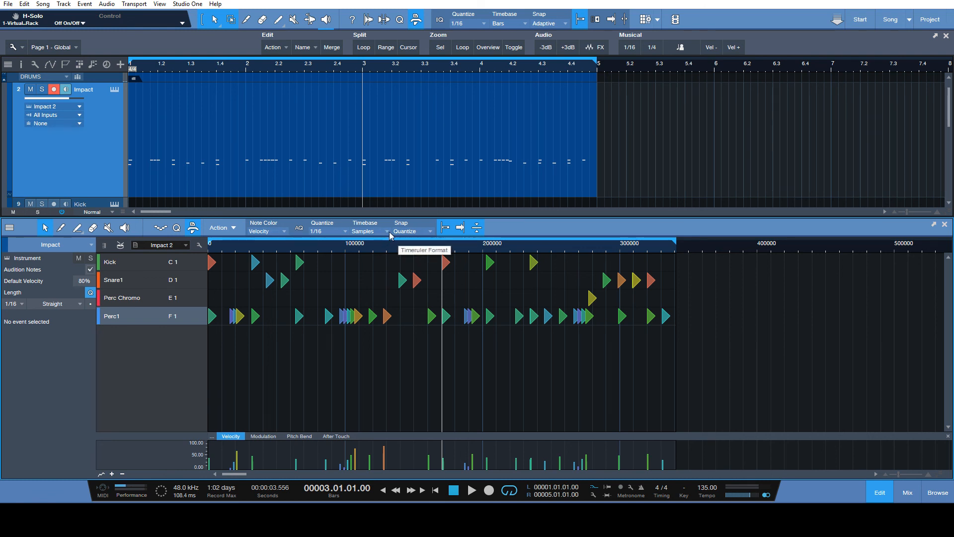